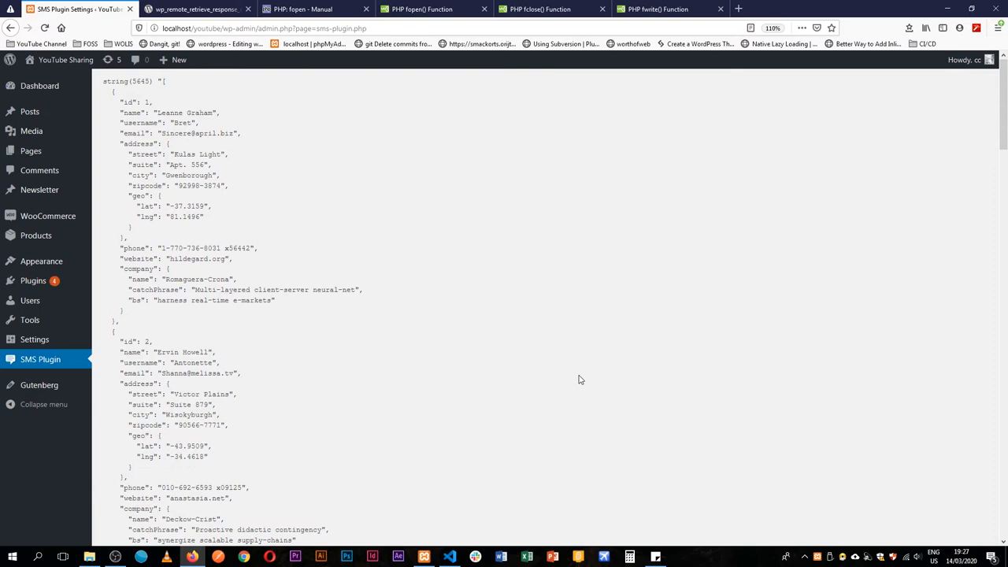
pyautogui.moveTo(157, 99)
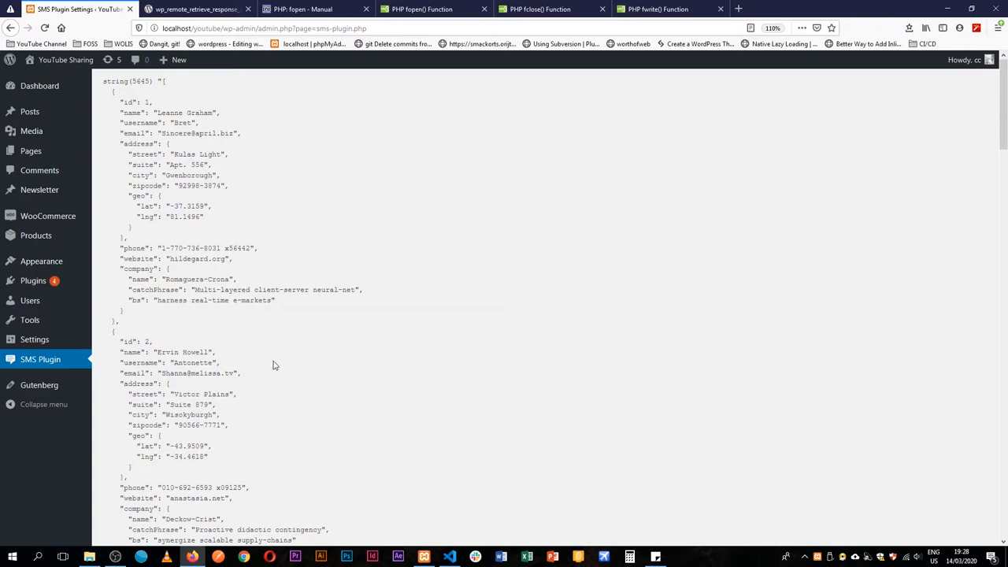
pyautogui.moveTo(296, 315)
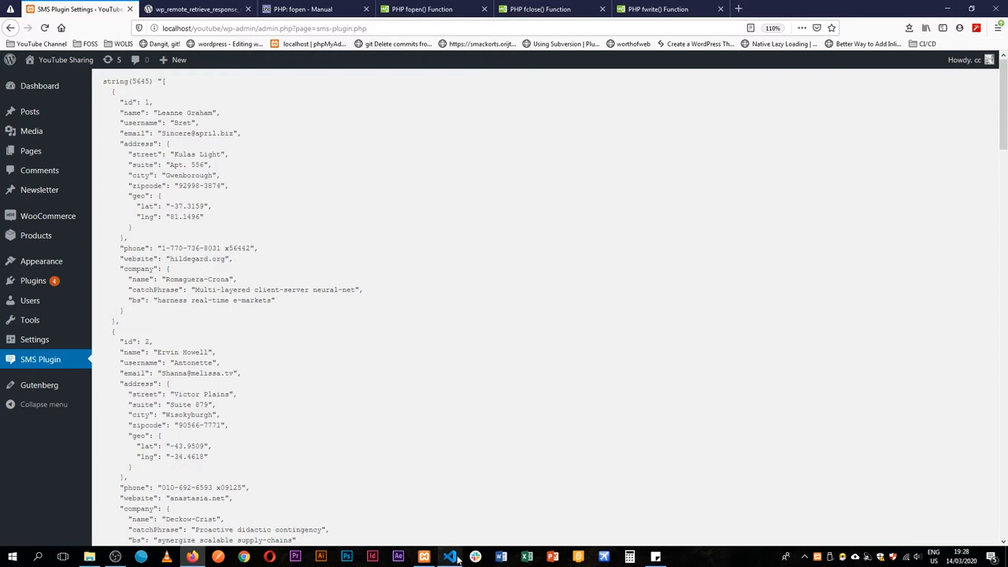
# Review wp_remote_retrieve_response_code and its $response parameter in the Code Reference, then return to query-apis.php.
pyautogui.click(195, 10)
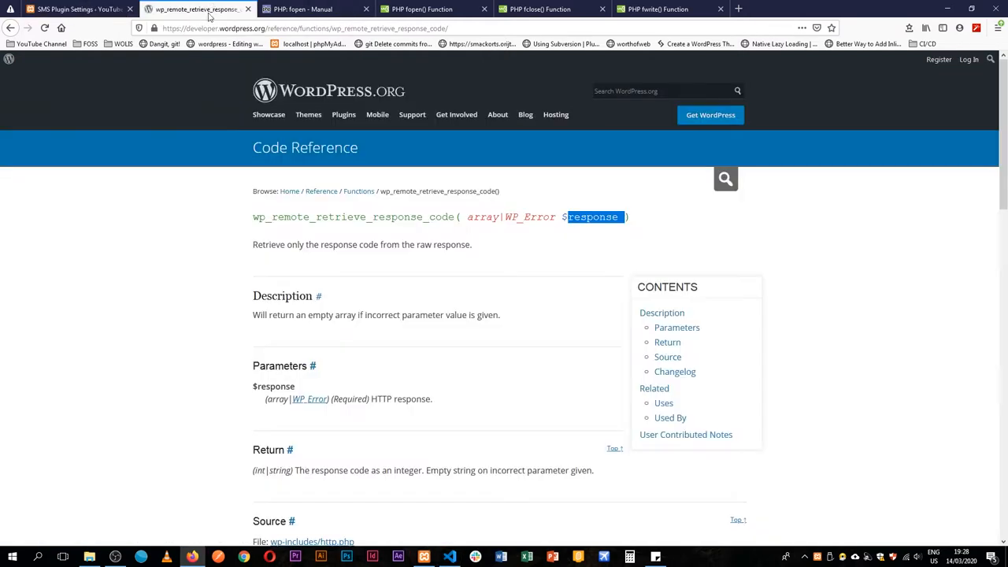
pyautogui.doubleClick(352, 218)
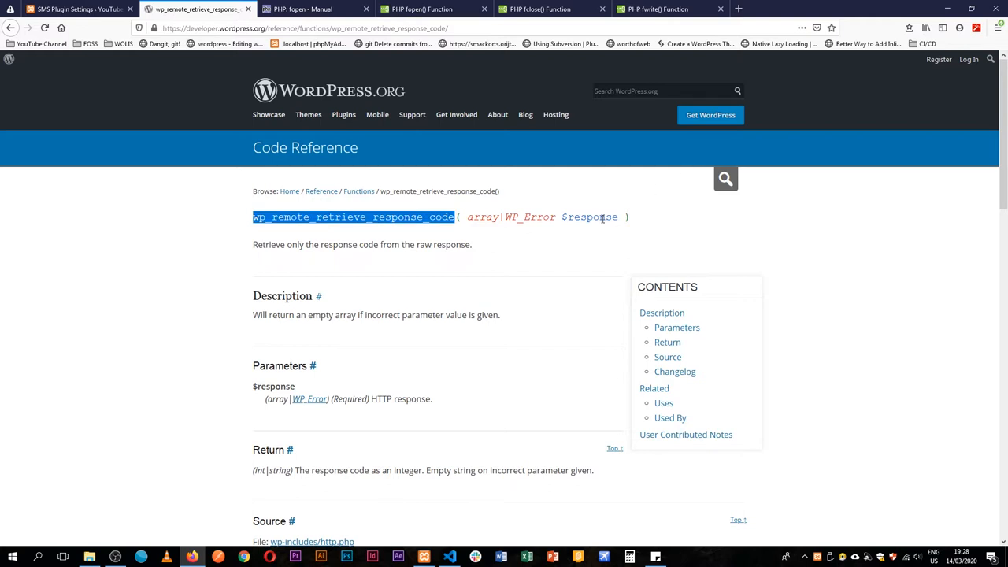
pyautogui.doubleClick(588, 218)
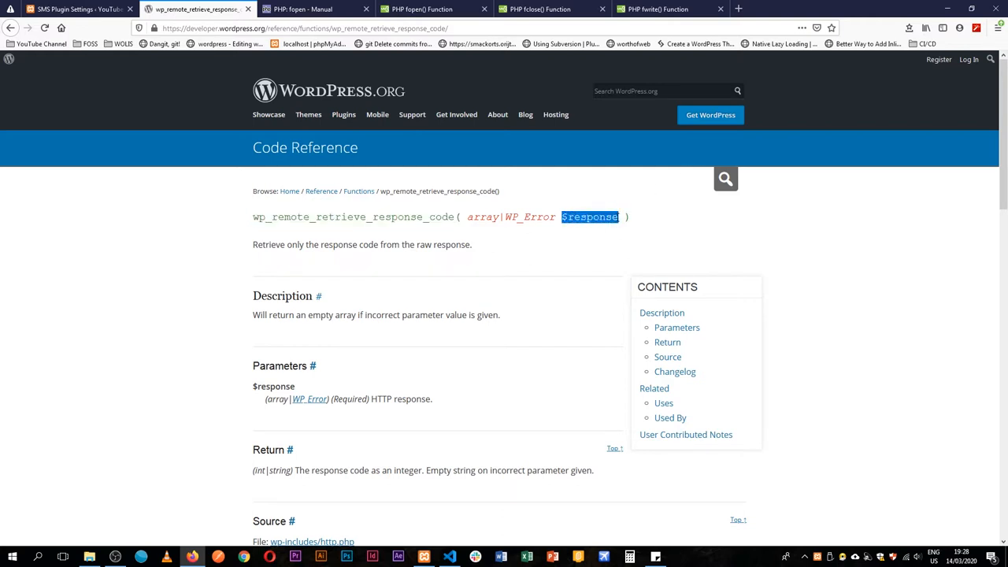
pyautogui.click(423, 557)
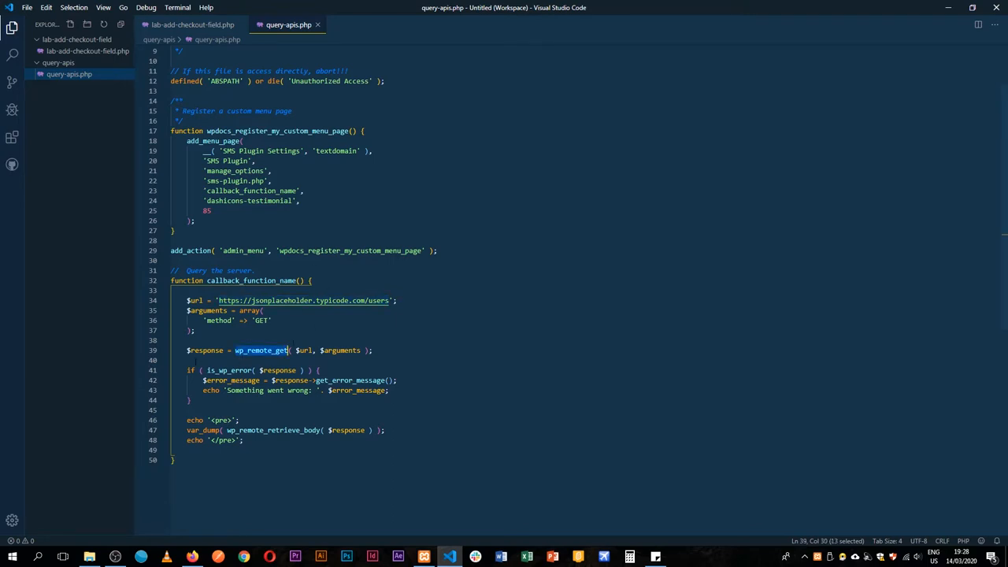
# Write if ( 200 == wp_remote_retrieve_response_code( $response ) ) below the wp_remote_get call and save.
pyautogui.write('if ( 200 ==')
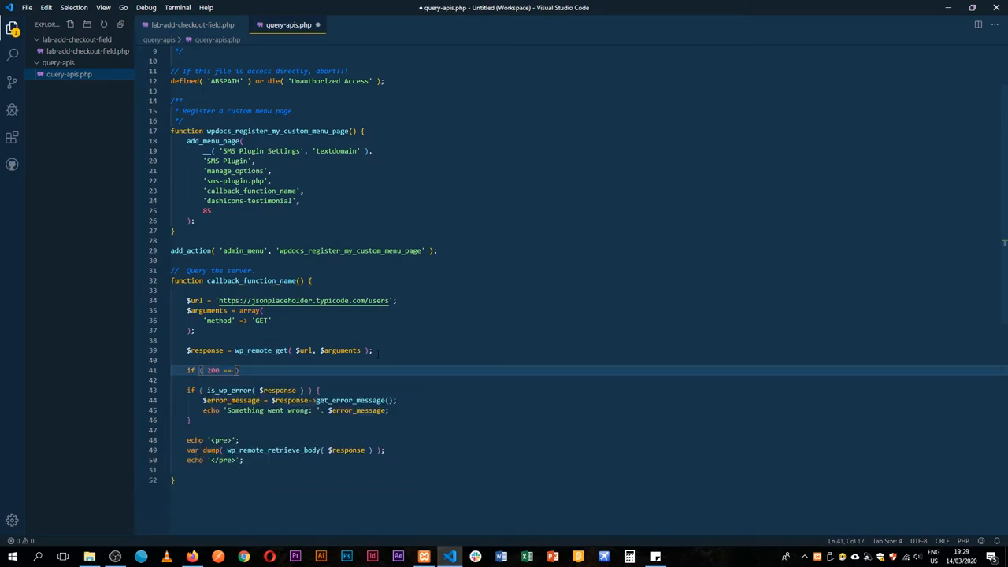
pyautogui.write('wp_remote_retrieve_response_code()')
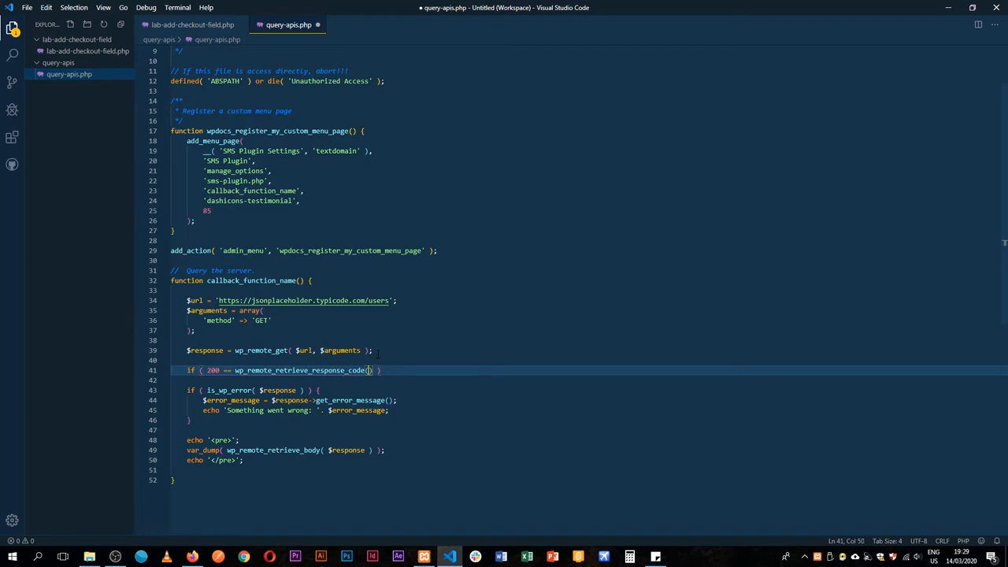
pyautogui.write('$response')
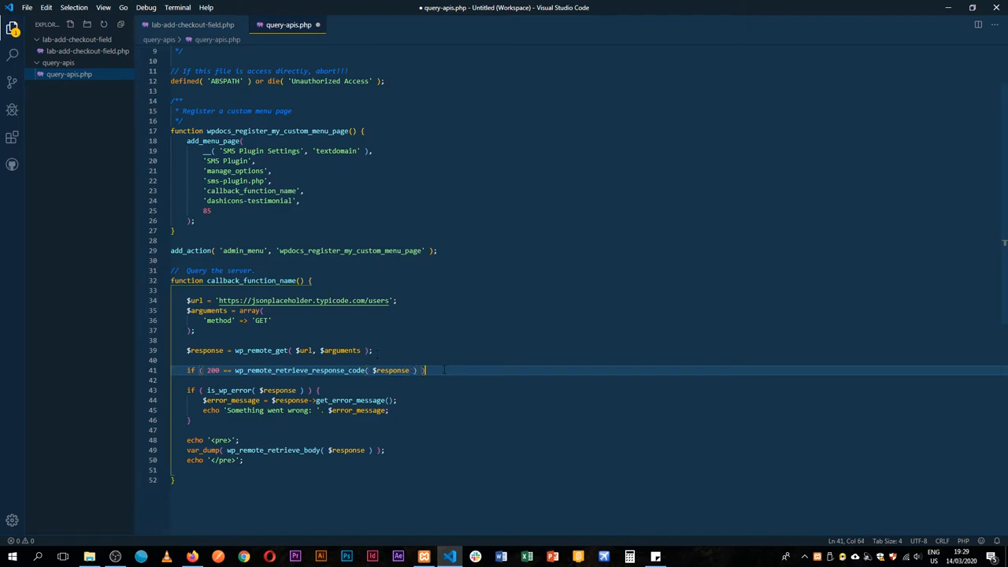
pyautogui.write(';')
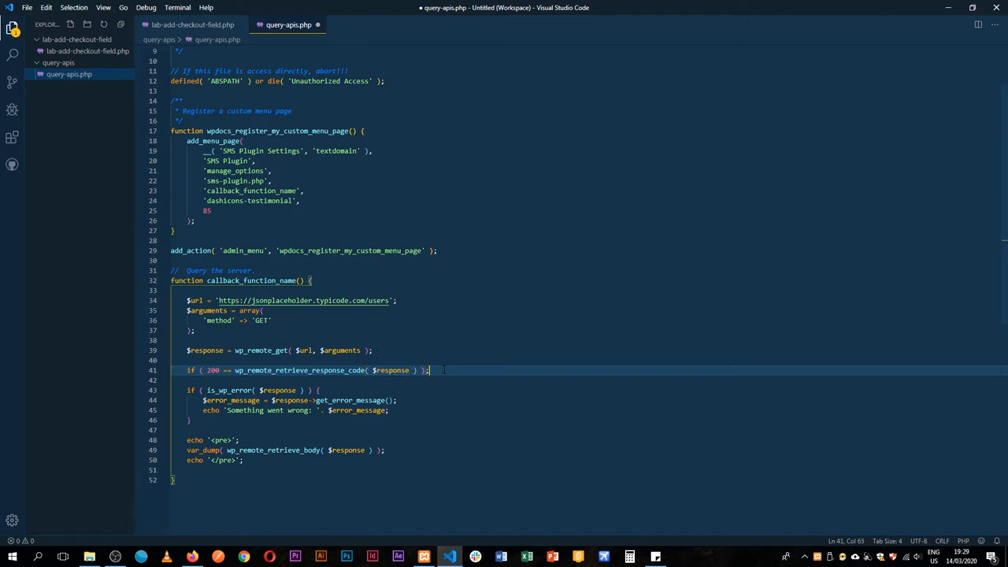
pyautogui.press('Enter')
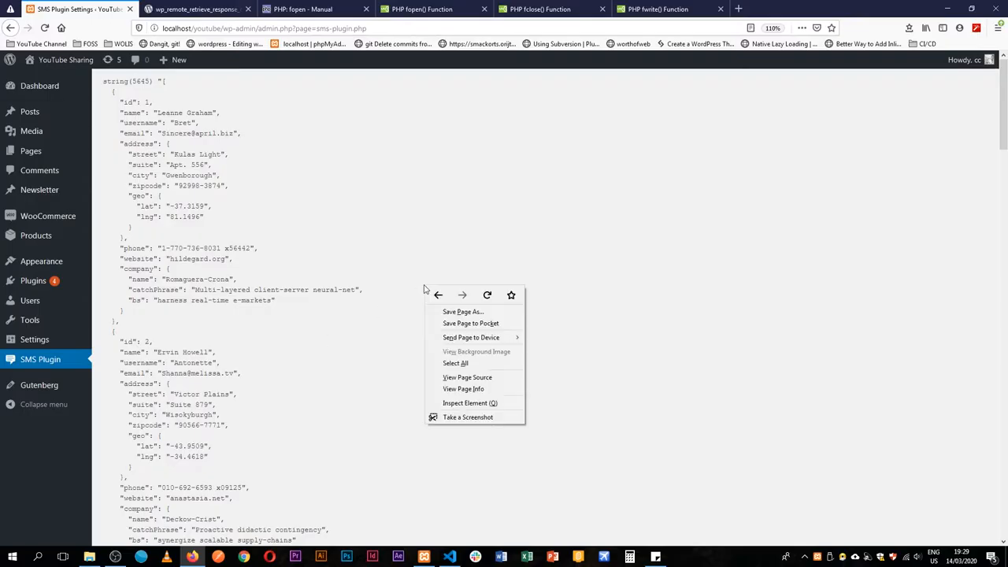
# Watch the plugin page's network requests on reload, see the cURL error 28 timeout, and return to the editor.
pyautogui.click(466, 403)
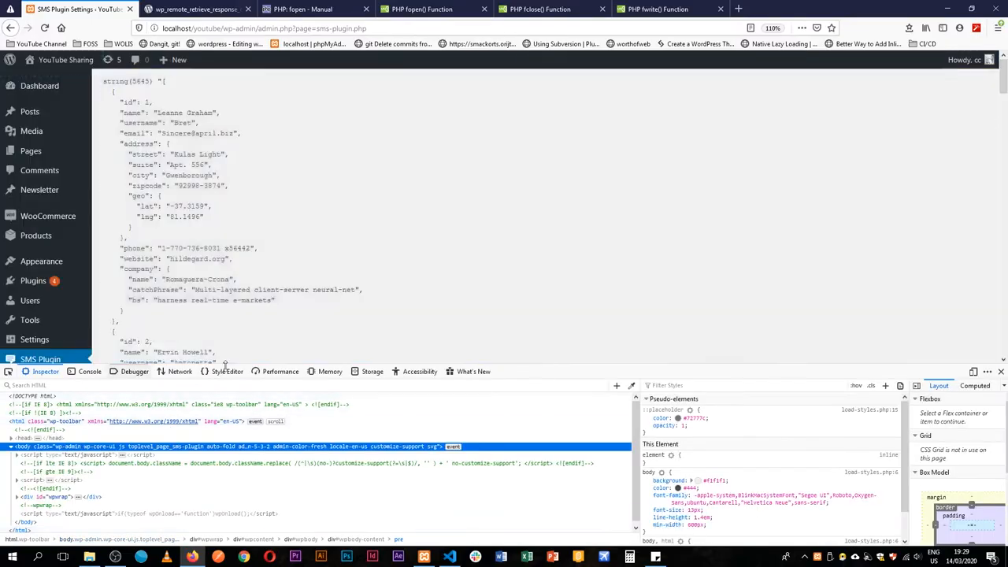
pyautogui.click(180, 372)
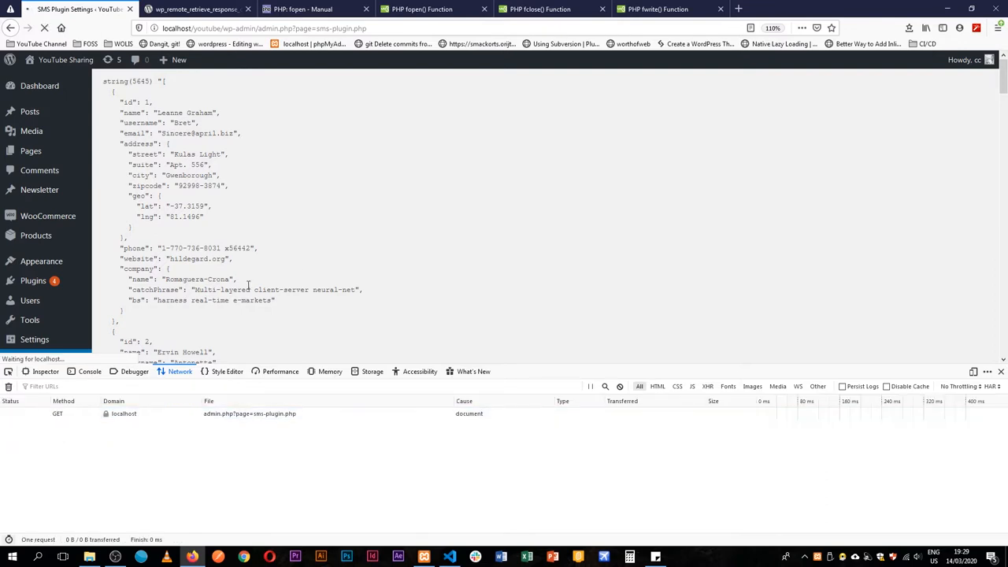
pyautogui.moveTo(123, 466)
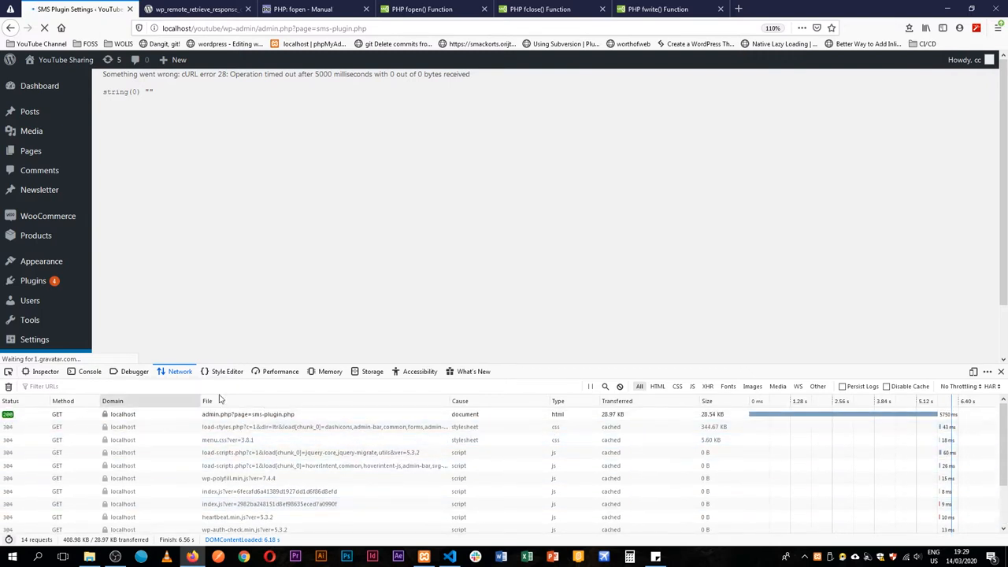
pyautogui.click(449, 557)
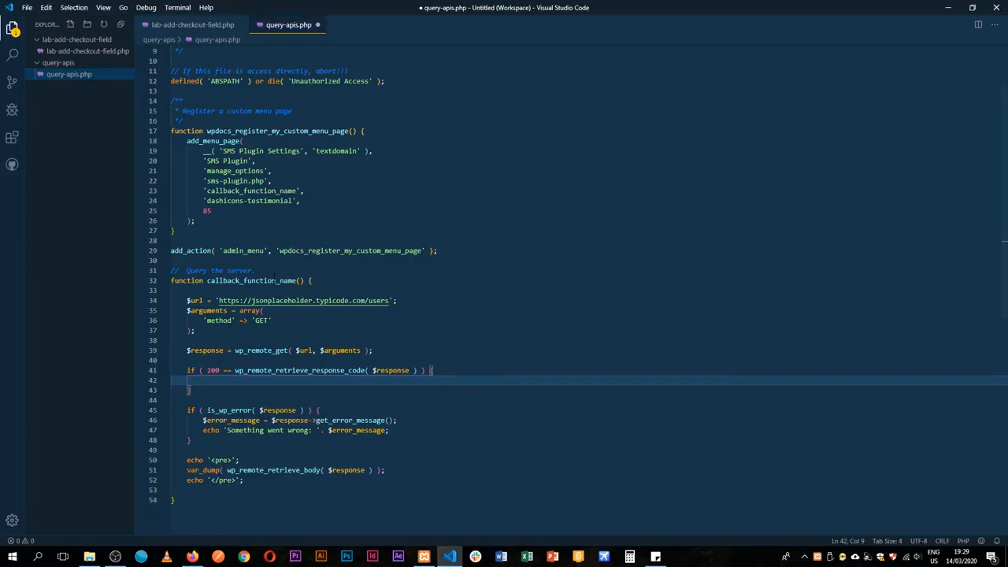
# Give the 200-status check braces and cut the echo '<pre>' / var_dump / echo '</pre>' lines.
pyautogui.doubleClick(211, 370)
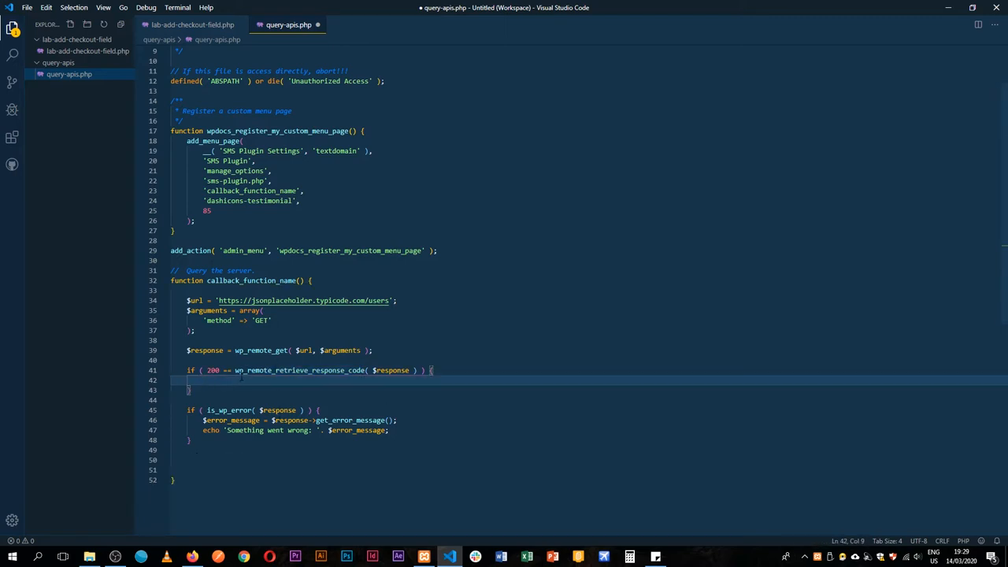
pyautogui.write("echo '<pre>';")
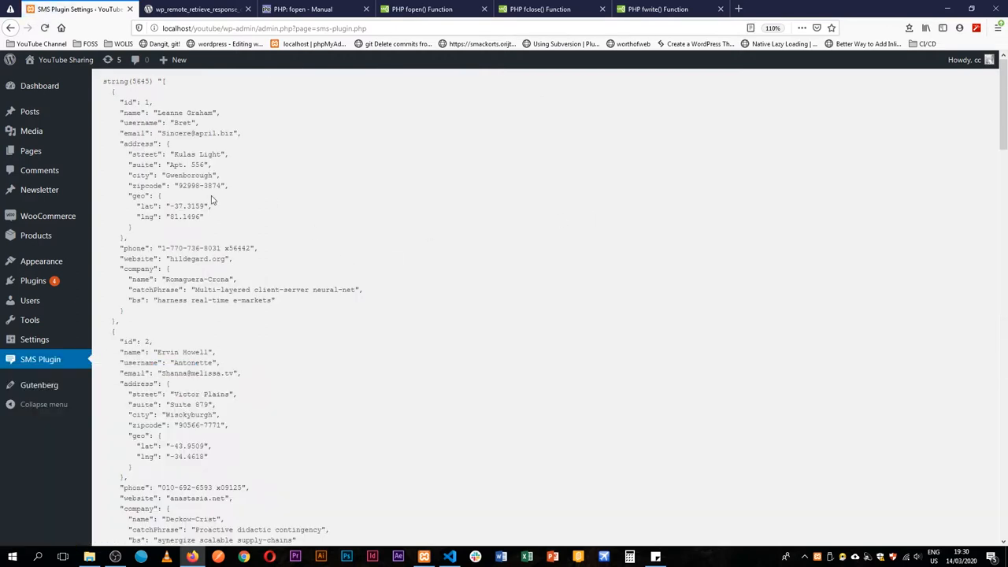
# Highlight the dumped user JSON on the plugin page and return to query-apis.php to paste the dump inside the 200 check.
pyautogui.moveTo(107, 82); pyautogui.dragTo(223, 434)
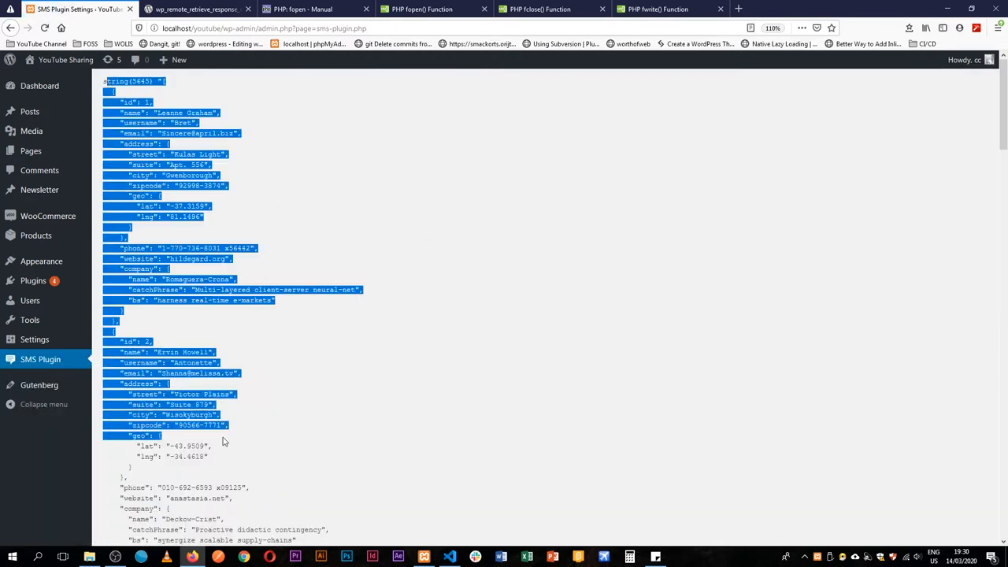
pyautogui.click(450, 557)
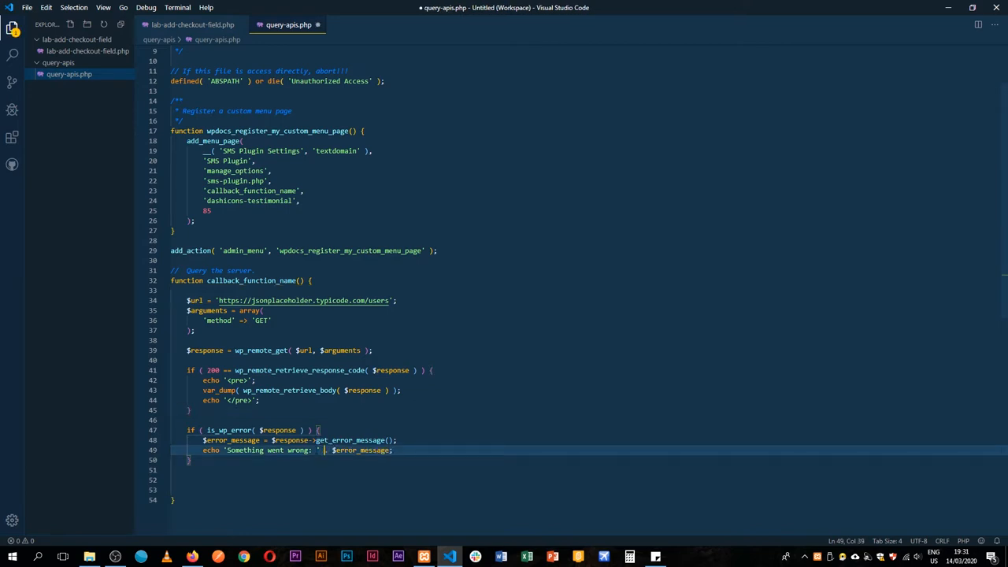
# Save the $url change to jsonplaceholder.mess.com, see the cURL error 35 in Firefox, and return to the editor.
pyautogui.press('ctrl+s')
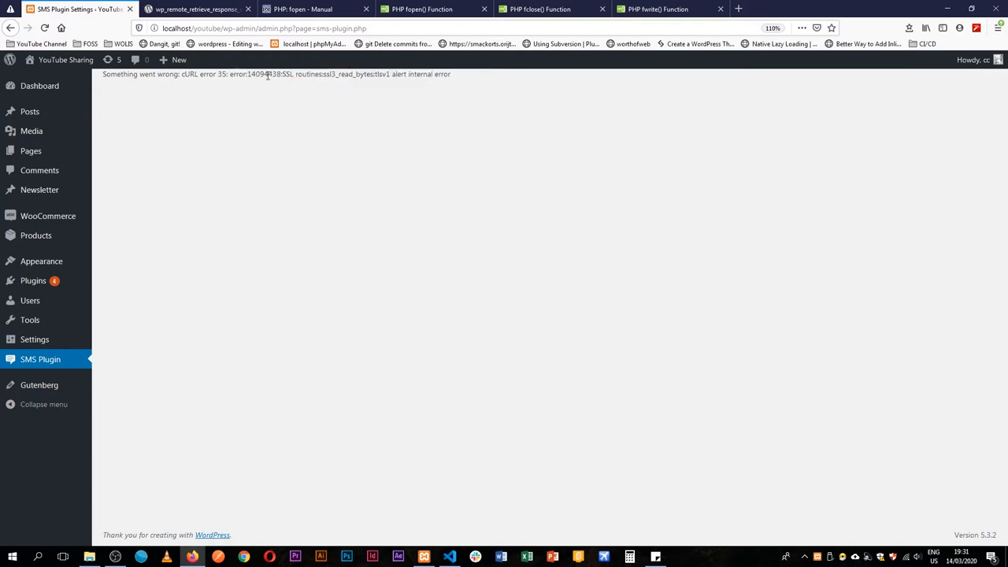
pyautogui.click(450, 558)
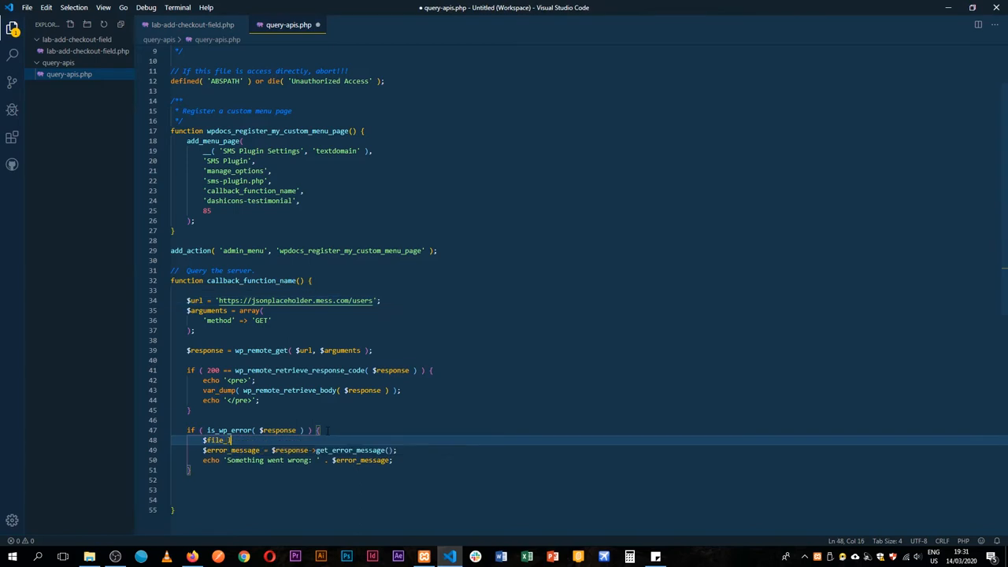
# Build $file_link from WP_PLUGIN_URL pointing to error-log.txt in the error branch.
pyautogui.write('link =')
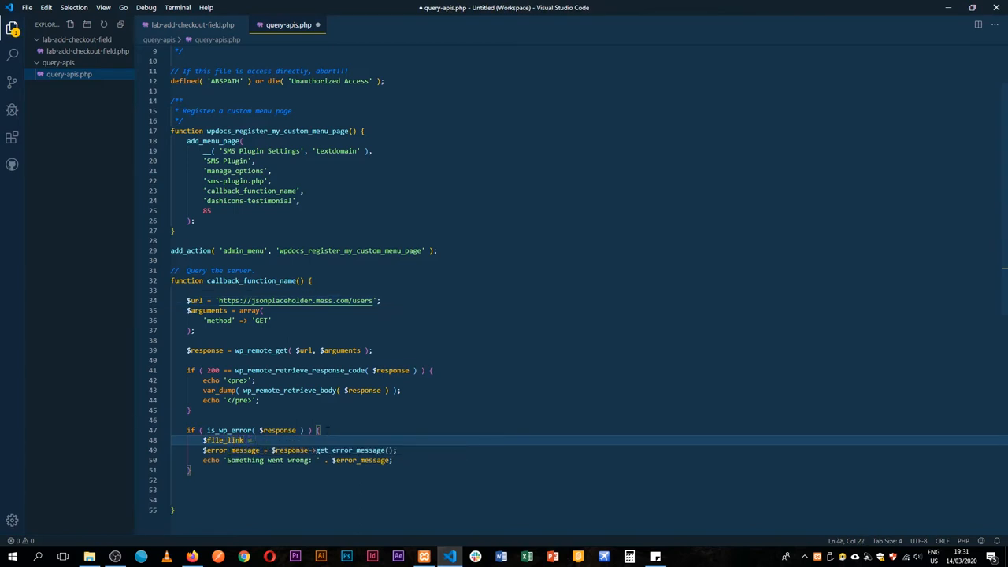
pyautogui.write("WP_PLUGIN_URL . '';")
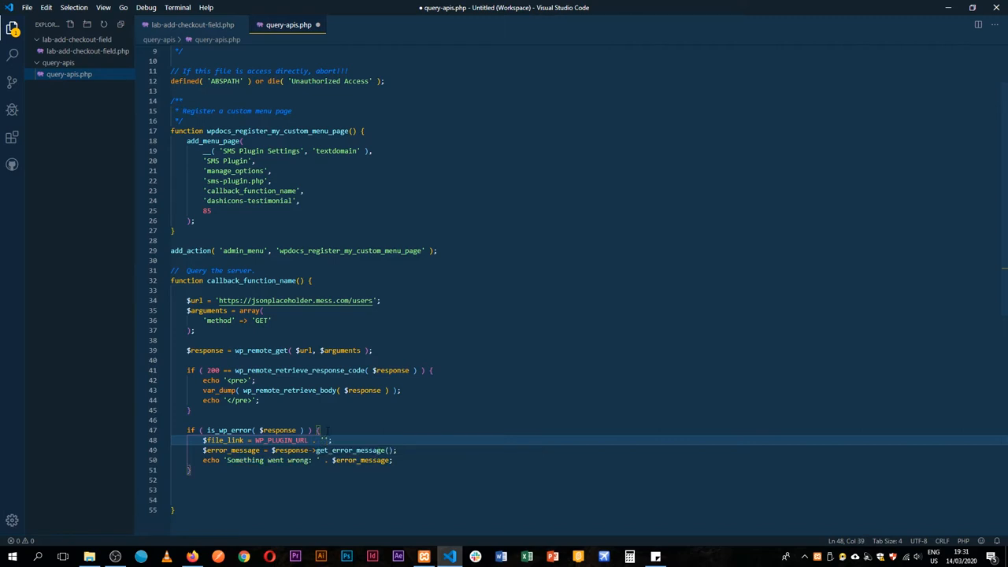
pyautogui.write('/query-apis/')
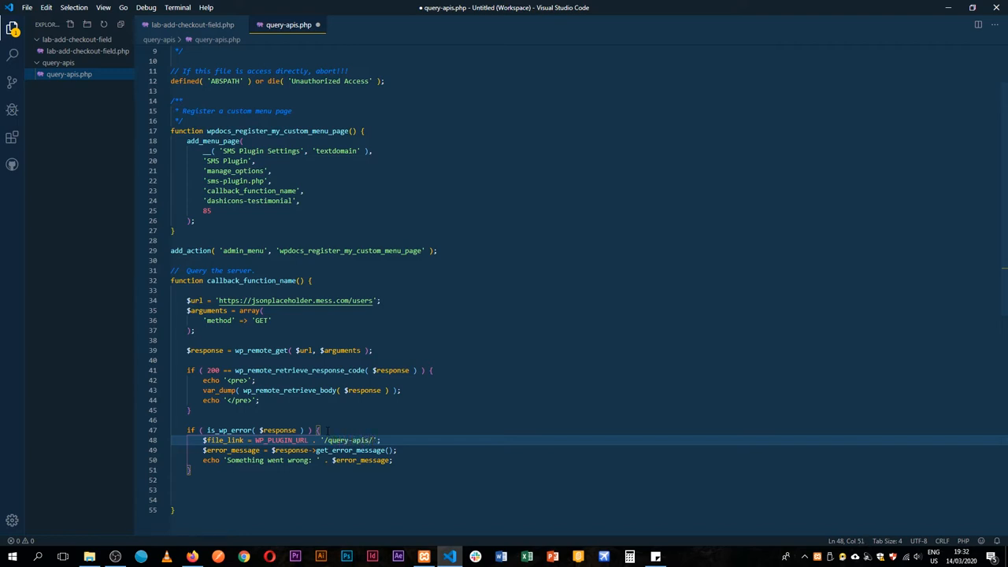
pyautogui.write('error.')
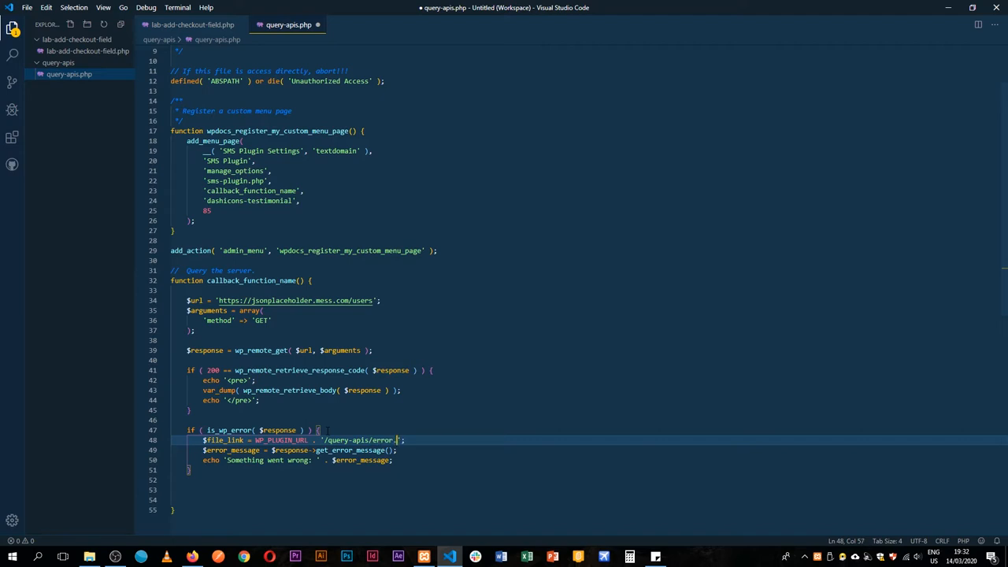
pyautogui.write('-log')
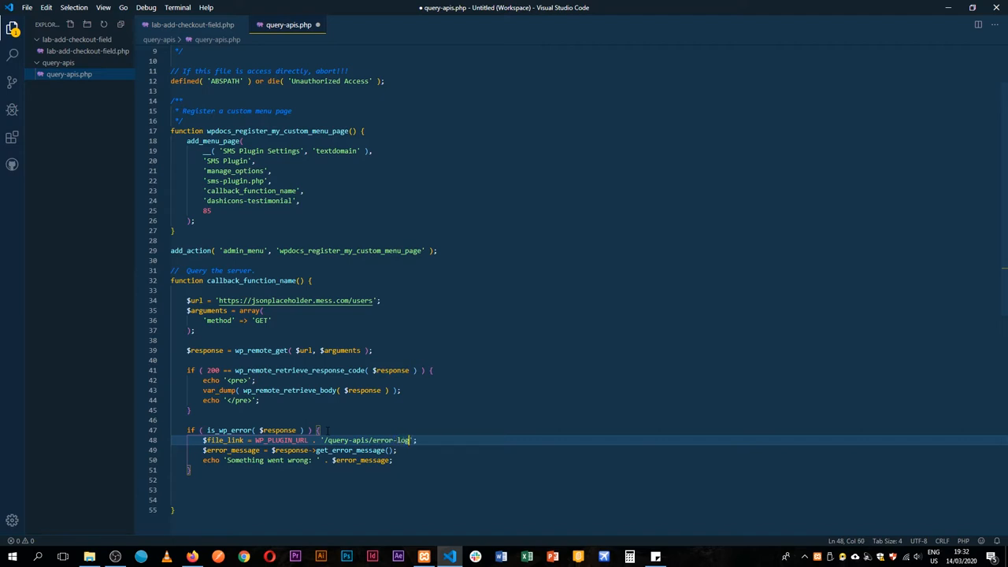
pyautogui.write('.txt')
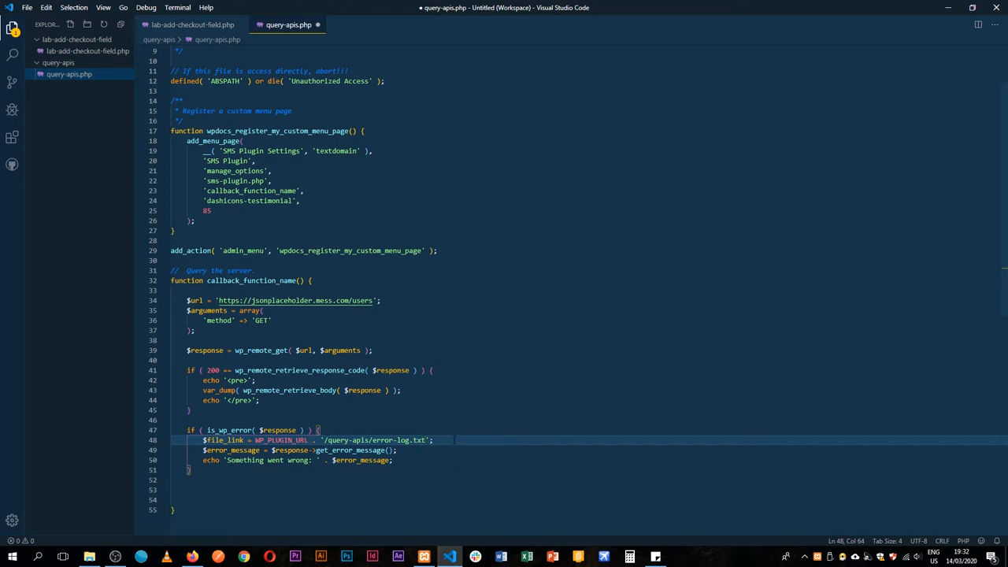
# Duplicate the $file_link line into the 200 branch and point it at data.json.
pyautogui.press('Enter')
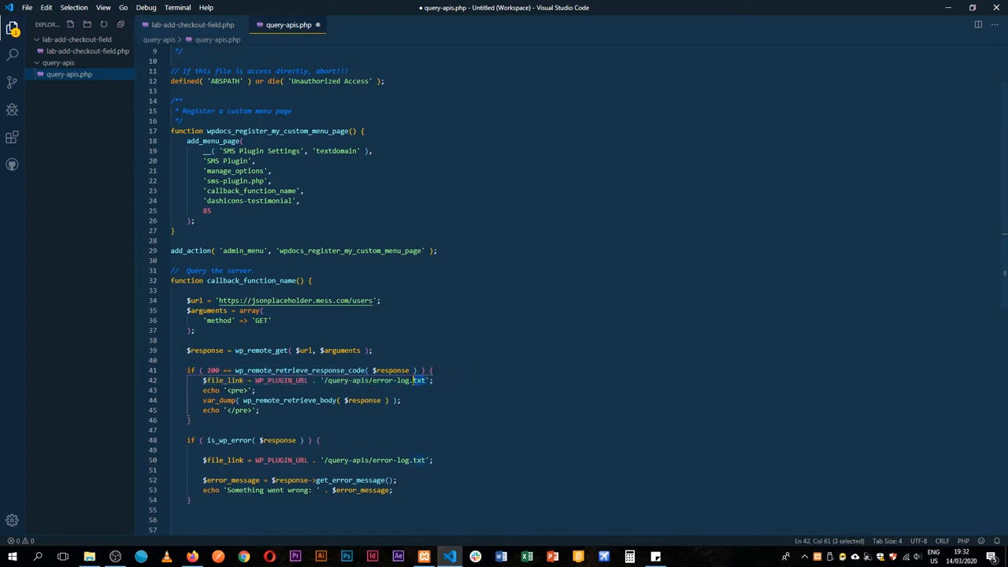
pyautogui.write('data.json')
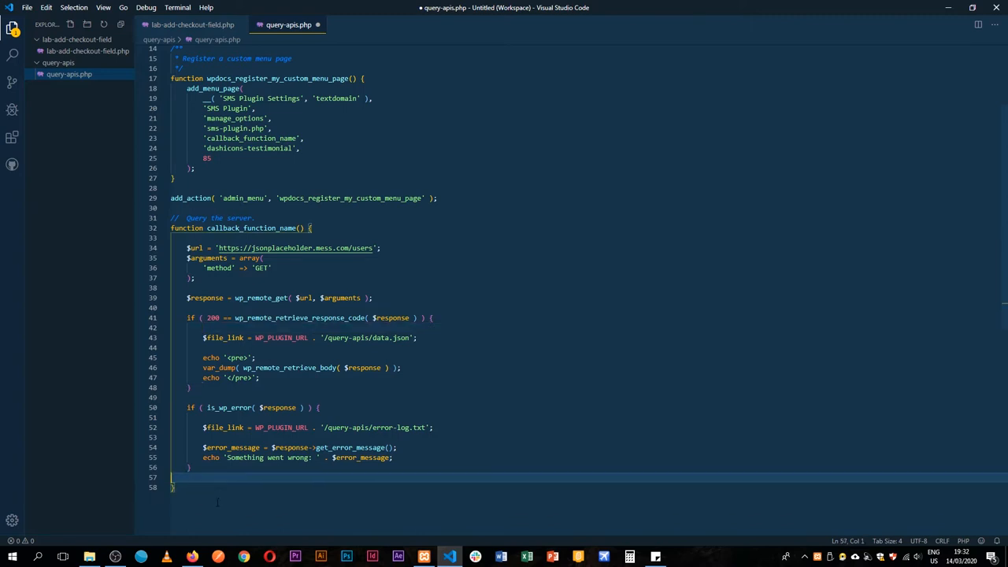
# Start function write_to_file( $message, $file ) below callback_function_name.
pyautogui.write('function write_to_f')
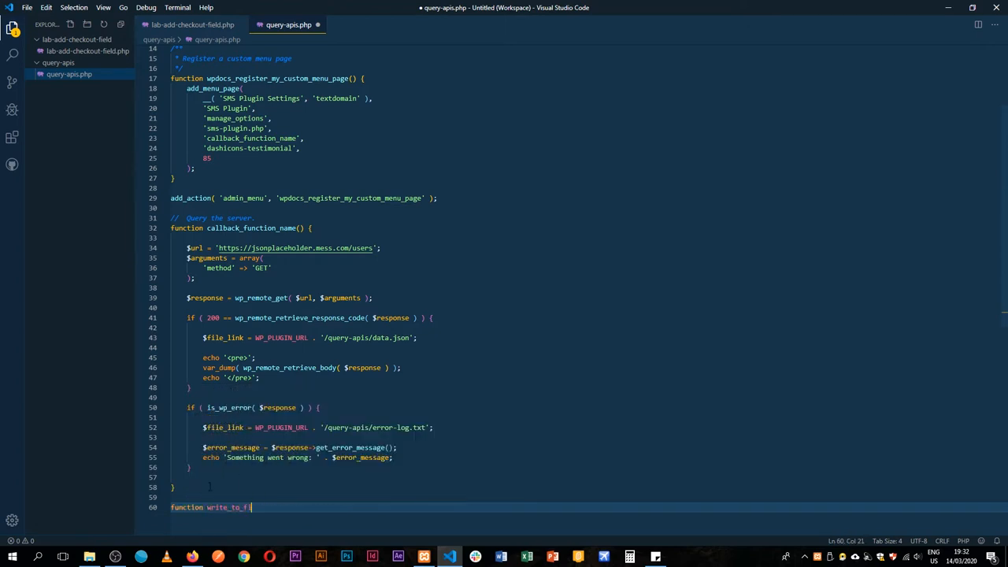
pyautogui.write('ile()')
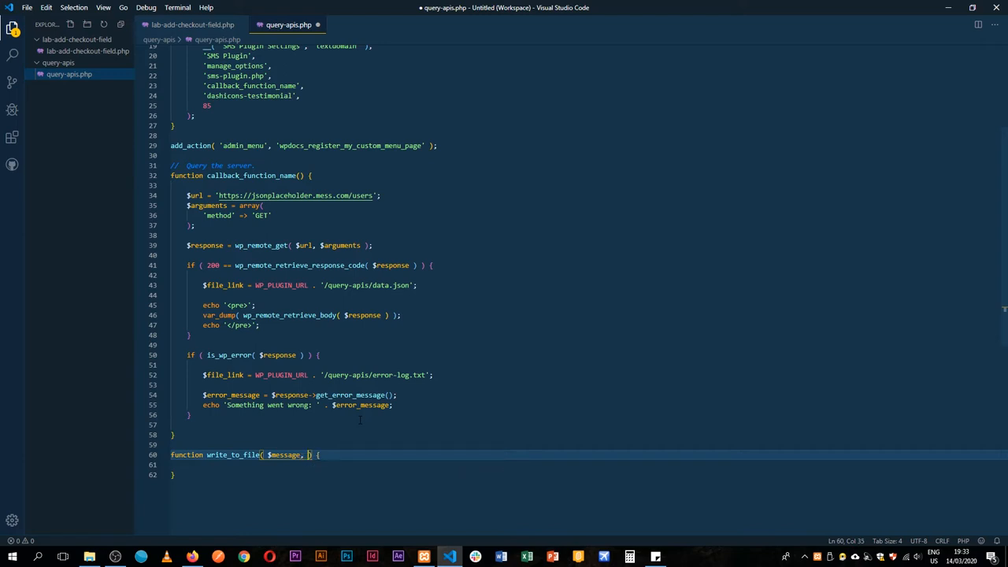
pyautogui.write('$file')
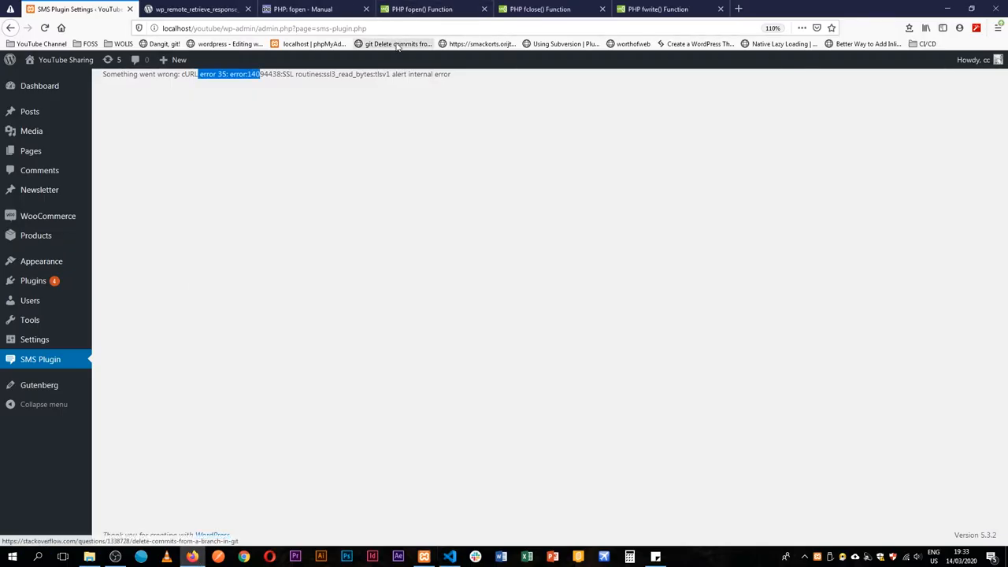
# Look over the W3Schools fopen, fclose and fwrite references, then the PHP manual fopen page.
pyautogui.click(422, 10)
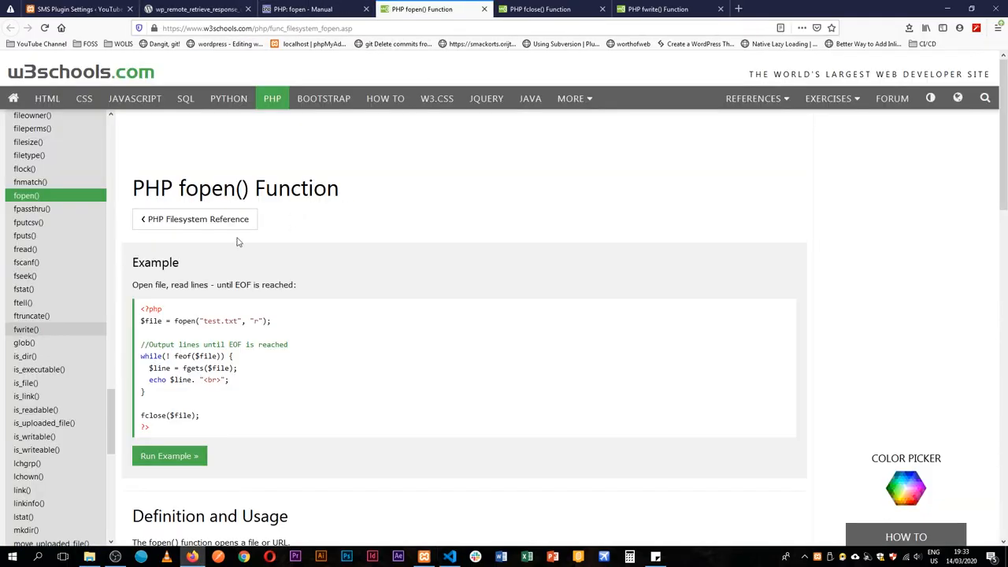
pyautogui.click(539, 9)
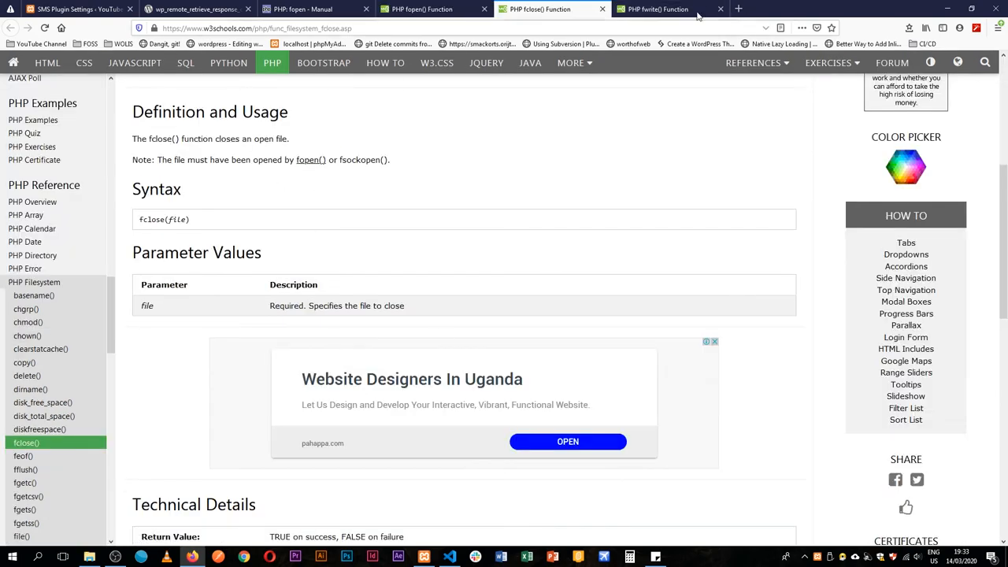
pyautogui.click(658, 10)
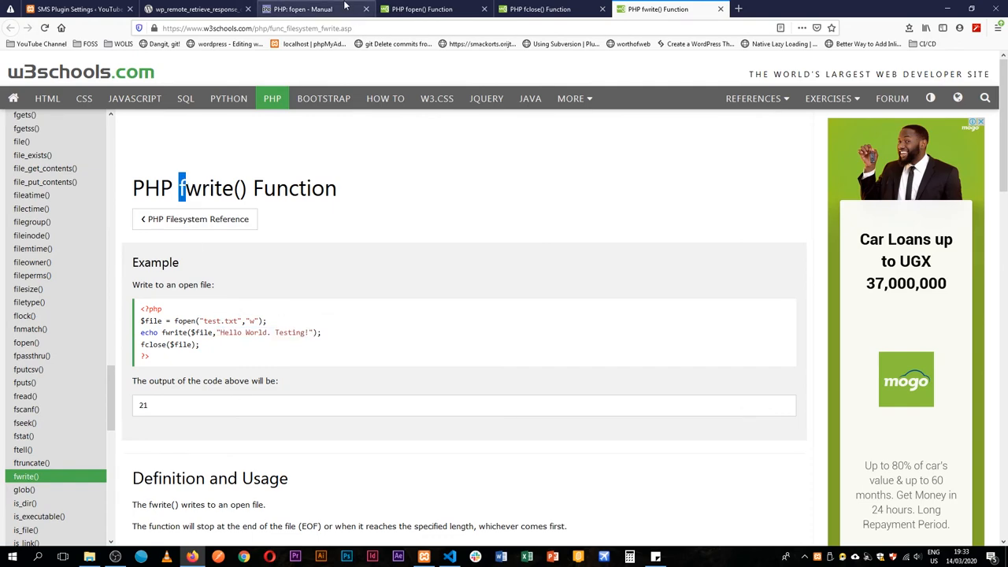
pyautogui.click(315, 10)
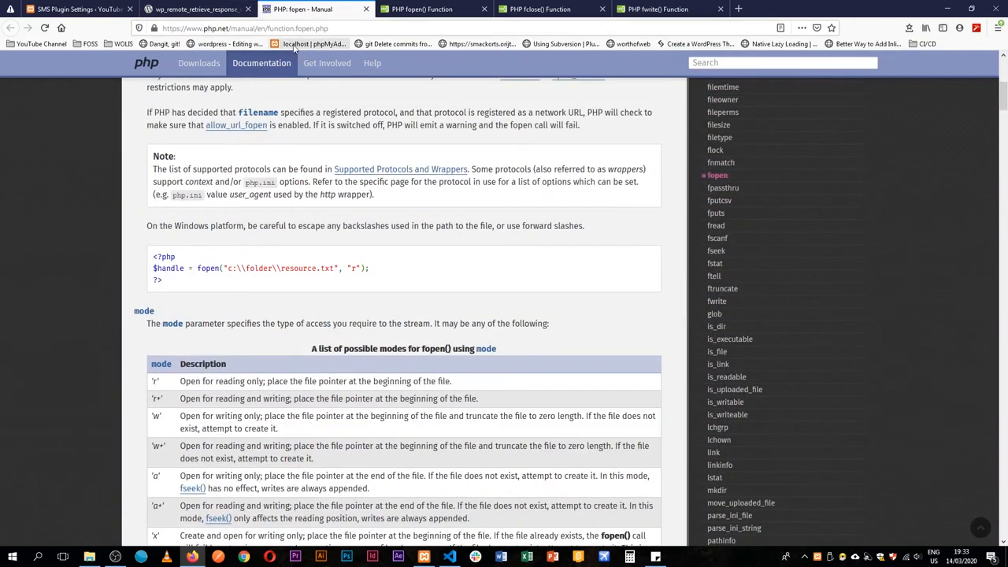
pyautogui.scroll(-3)
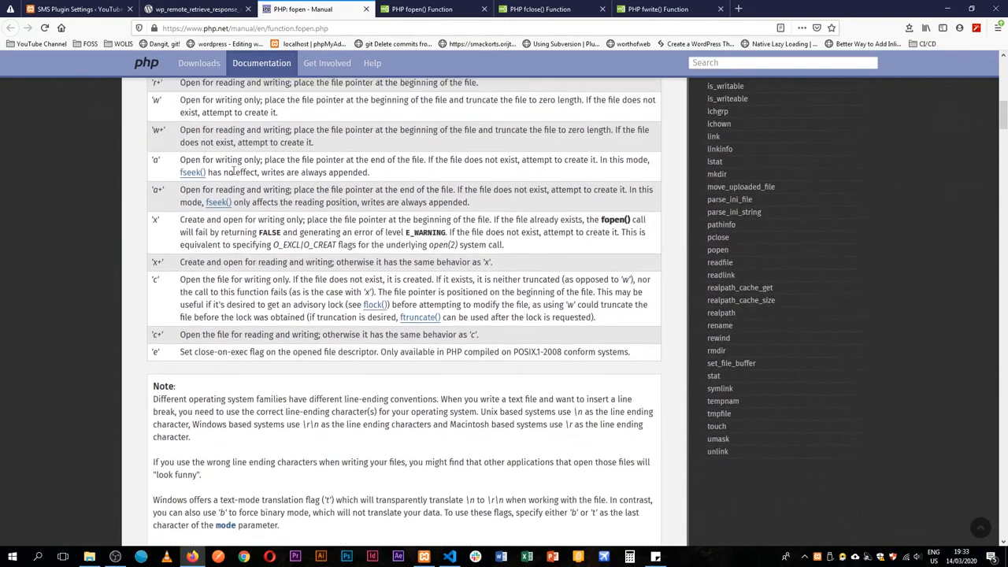
pyautogui.scroll(3)
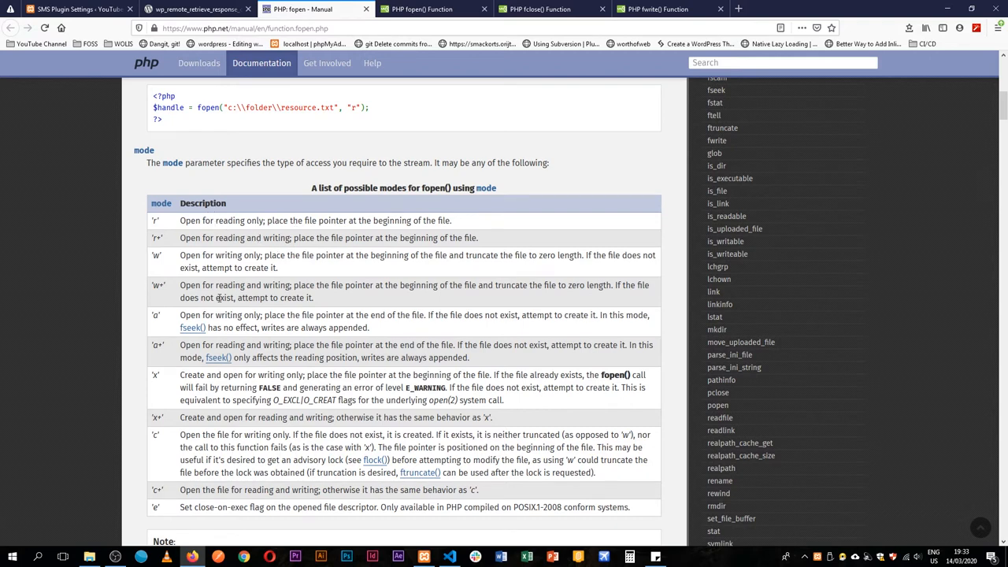
# Read the 'w' and 'a' mode descriptions in the fopen modes table, marking the note that writes are always appended.
pyautogui.doubleClick(154, 255)
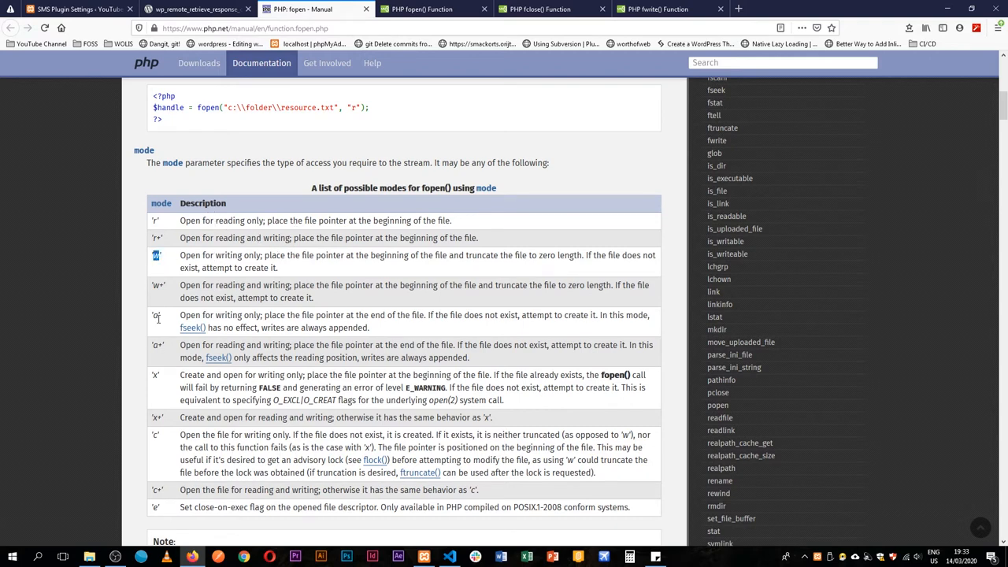
pyautogui.moveTo(167, 350)
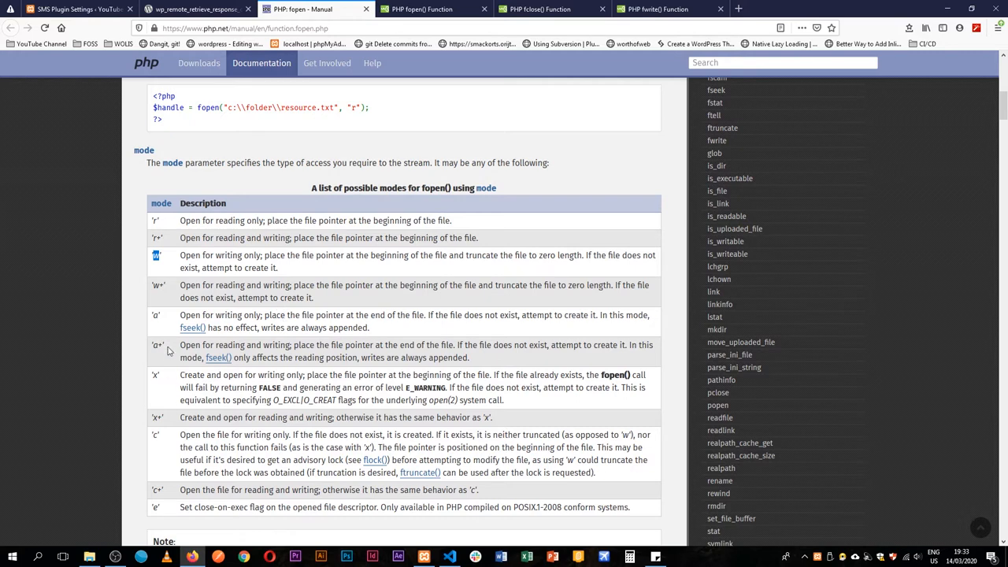
pyautogui.moveTo(354, 336)
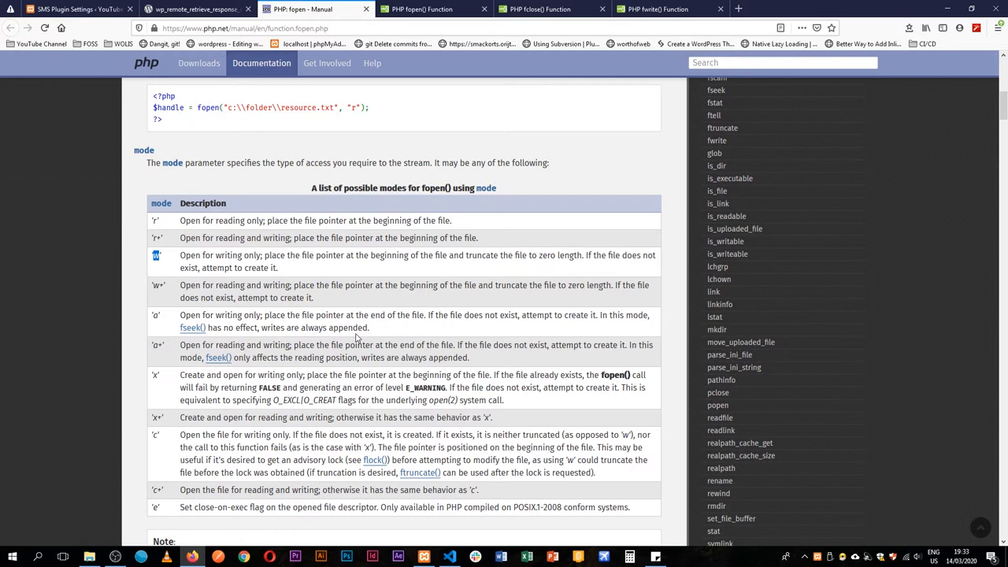
pyautogui.moveTo(236, 328); pyautogui.dragTo(370, 328)
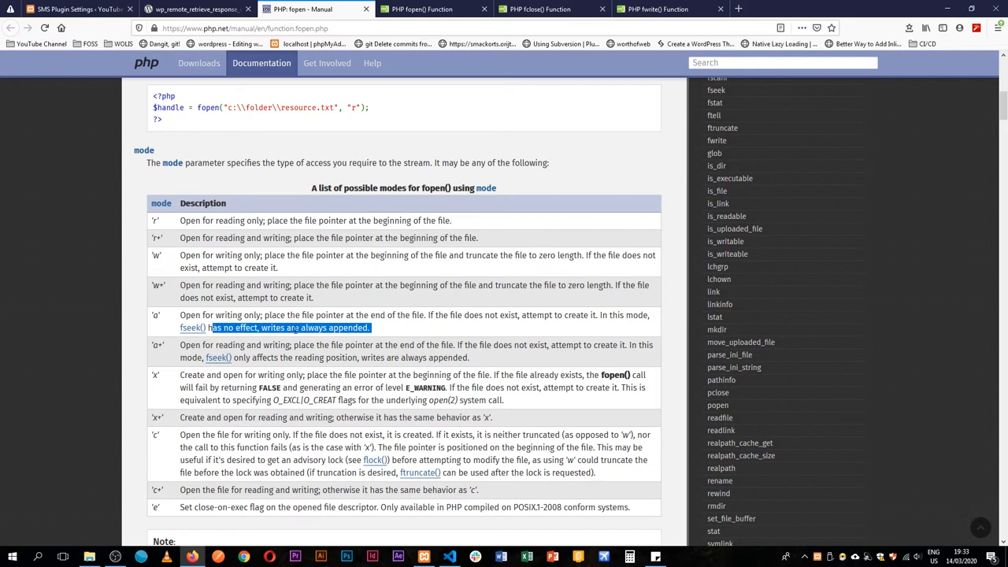
pyautogui.moveTo(236, 370)
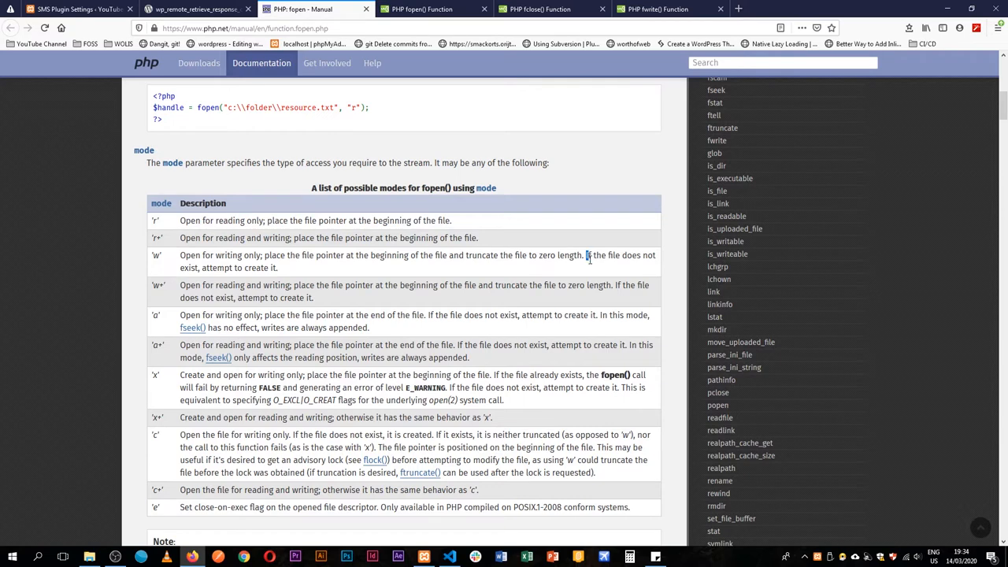
pyautogui.moveTo(586, 255); pyautogui.dragTo(277, 268)
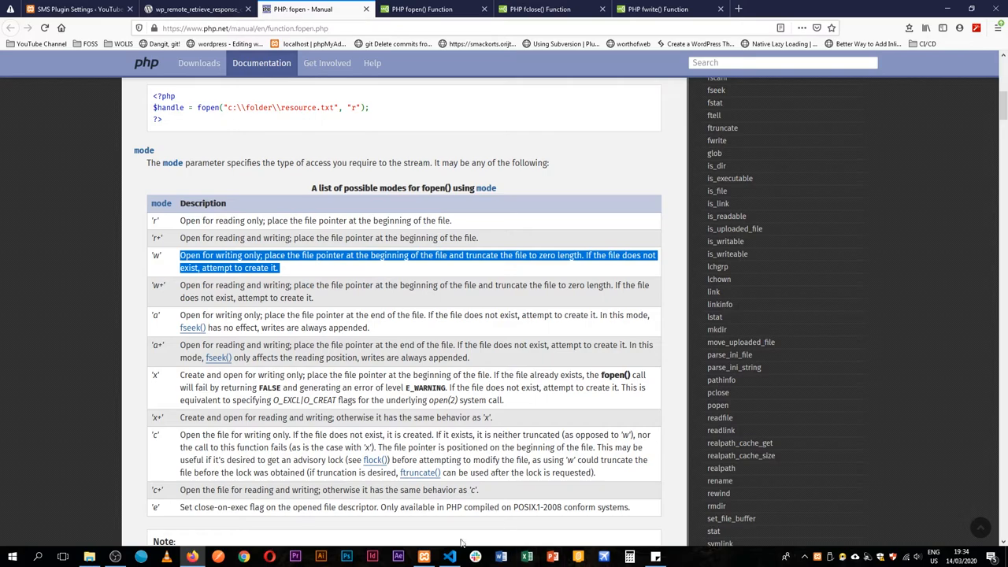
pyautogui.moveTo(423, 557)
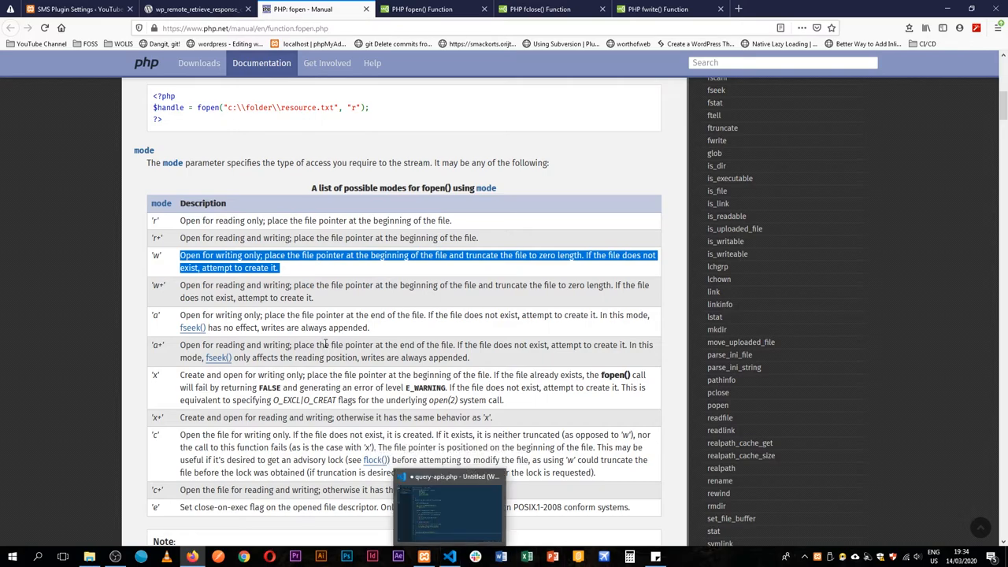
pyautogui.scroll(3)
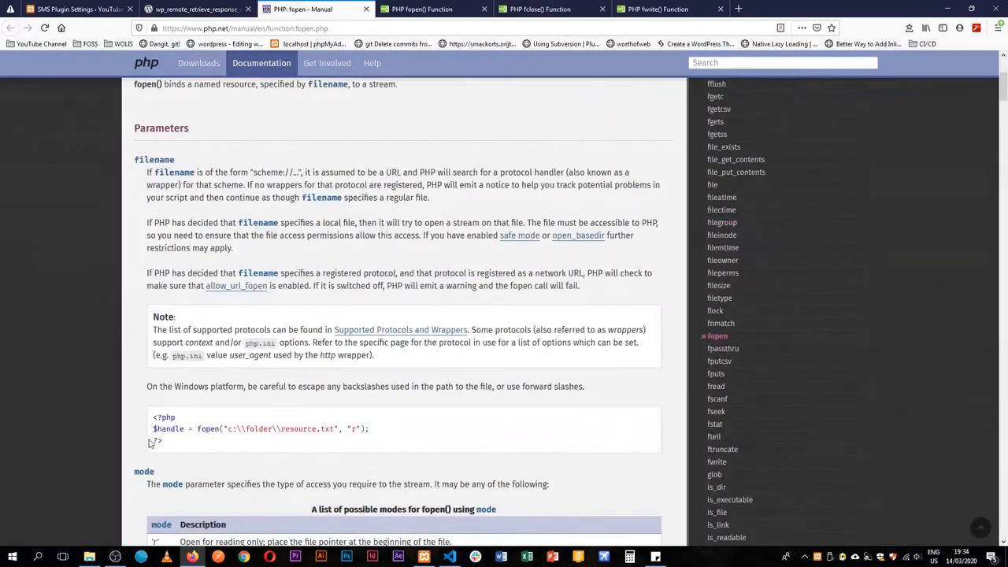
# In write_to_file, add an if ( file_exists( $file_link ) ) block.
pyautogui.click(450, 558)
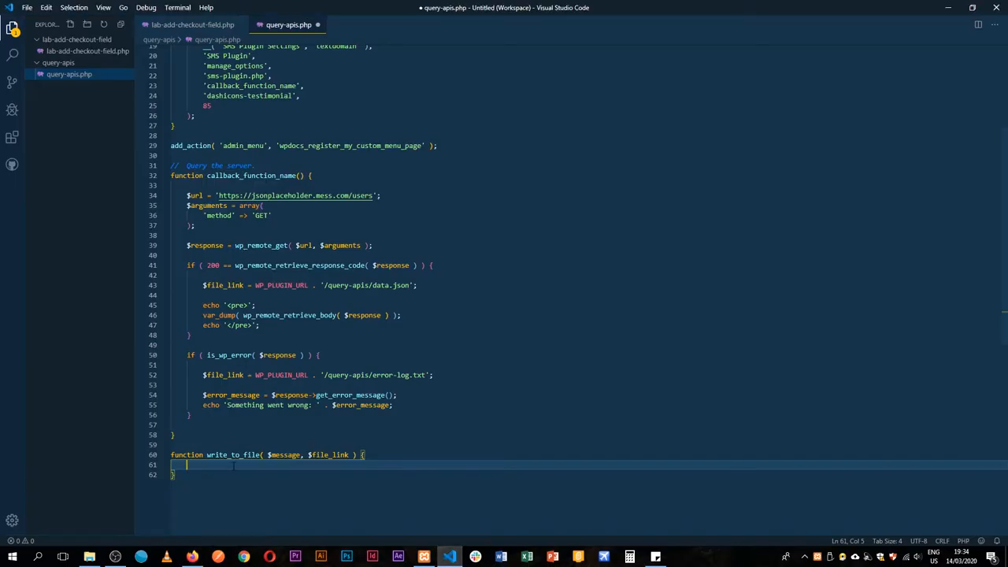
pyautogui.write('if() {')
pyautogui.write('} else {}')
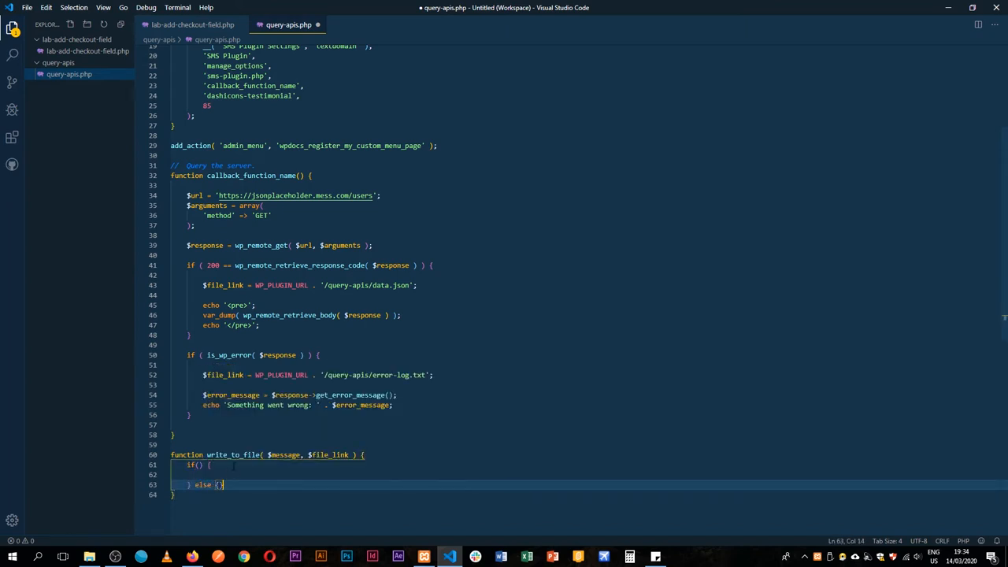
pyautogui.press('Enter')
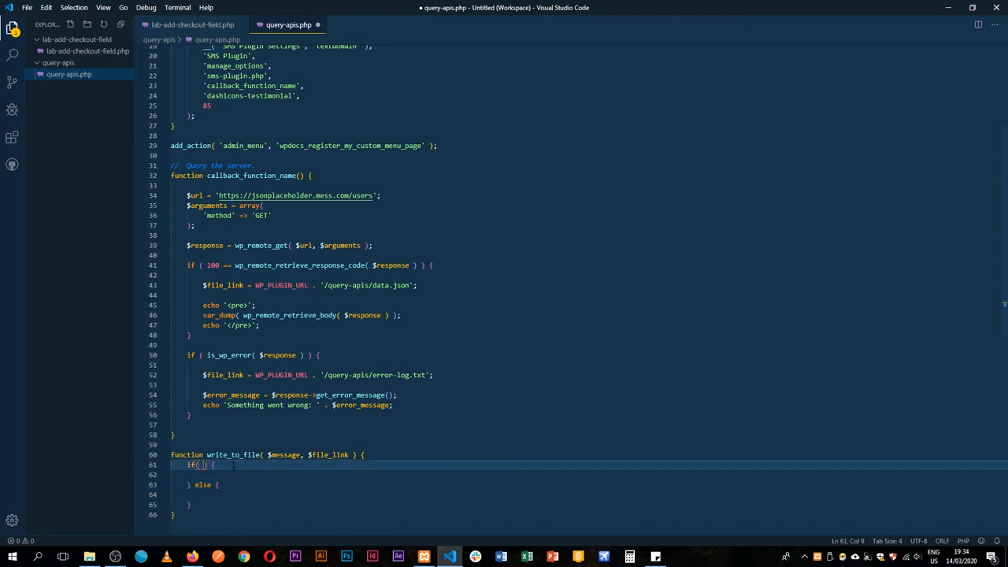
pyautogui.write('file_exists(')
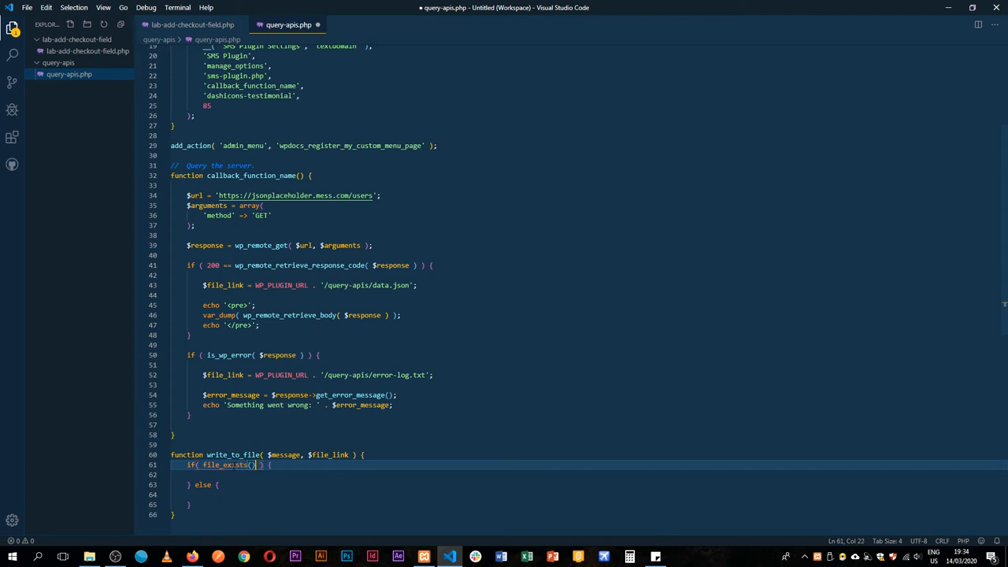
pyautogui.write('$file_link')
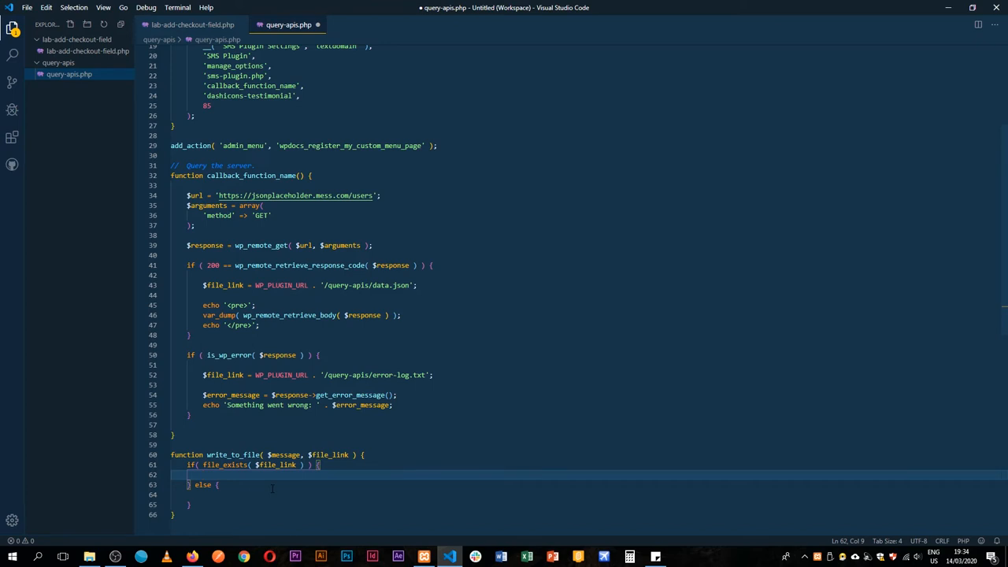
# Assign $filing = fopen( $file_link, 'a' ) to open the existing file for appending.
pyautogui.write('fopen')
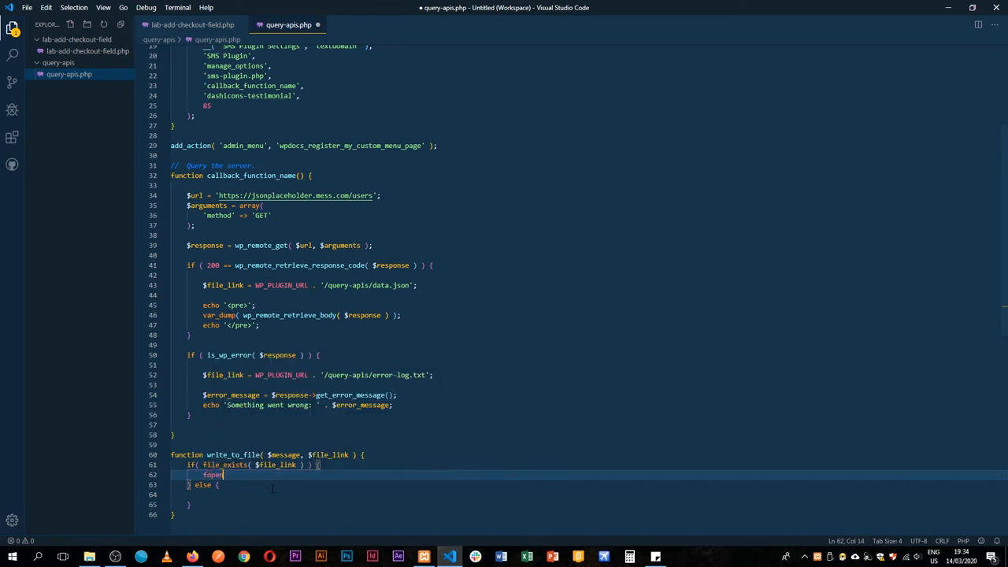
pyautogui.write('( $file_link )')
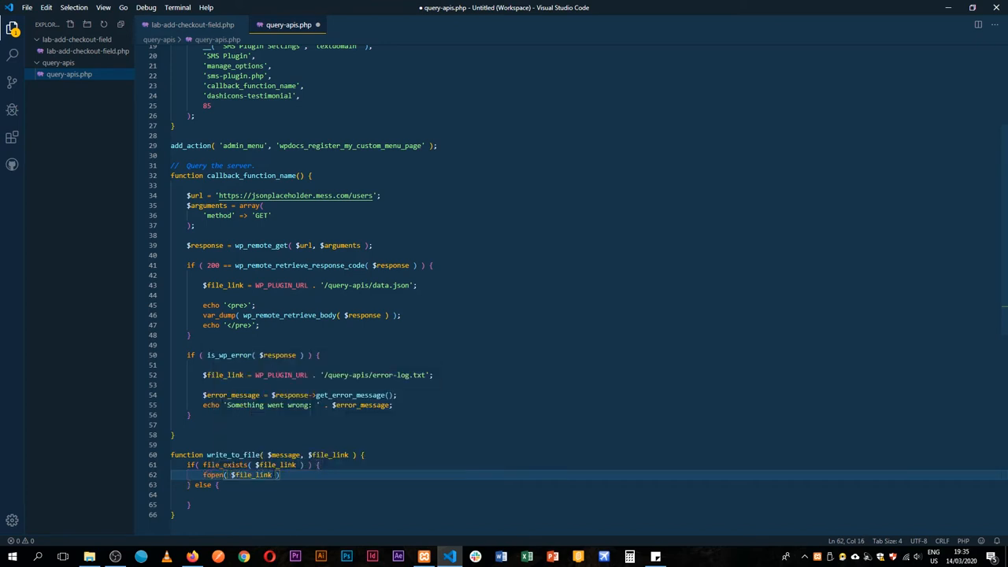
pyautogui.write(',')
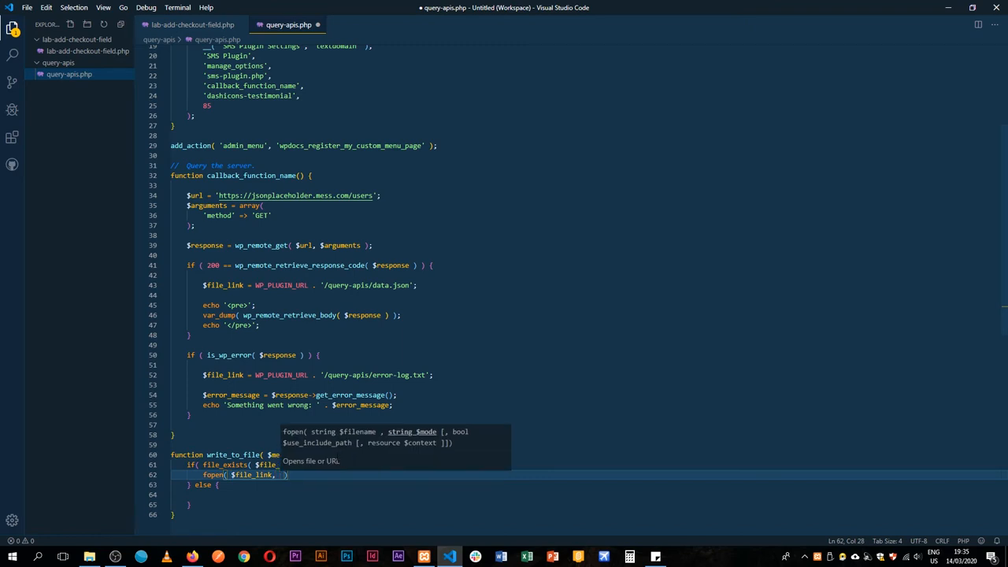
pyautogui.write("'a'")
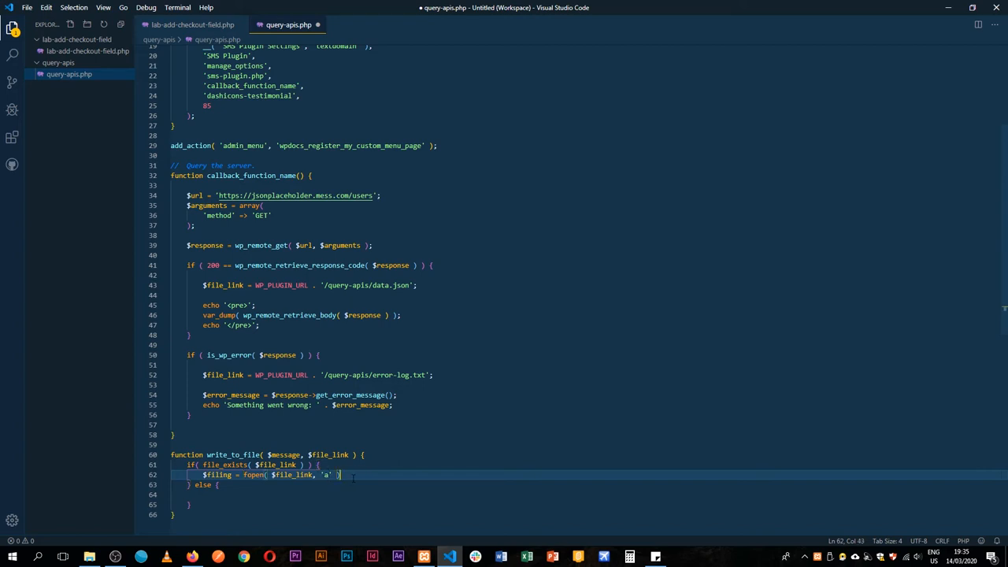
# Add fwrite( $filing, $message . "\n" ) to the append branch of write_to_file.
pyautogui.press('Enter')
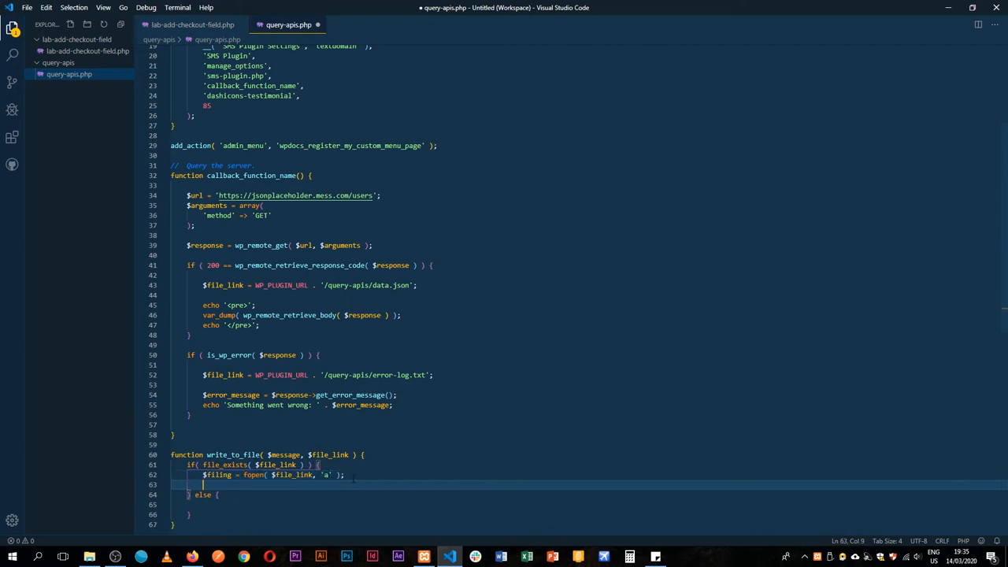
pyautogui.write('fwrite( );')
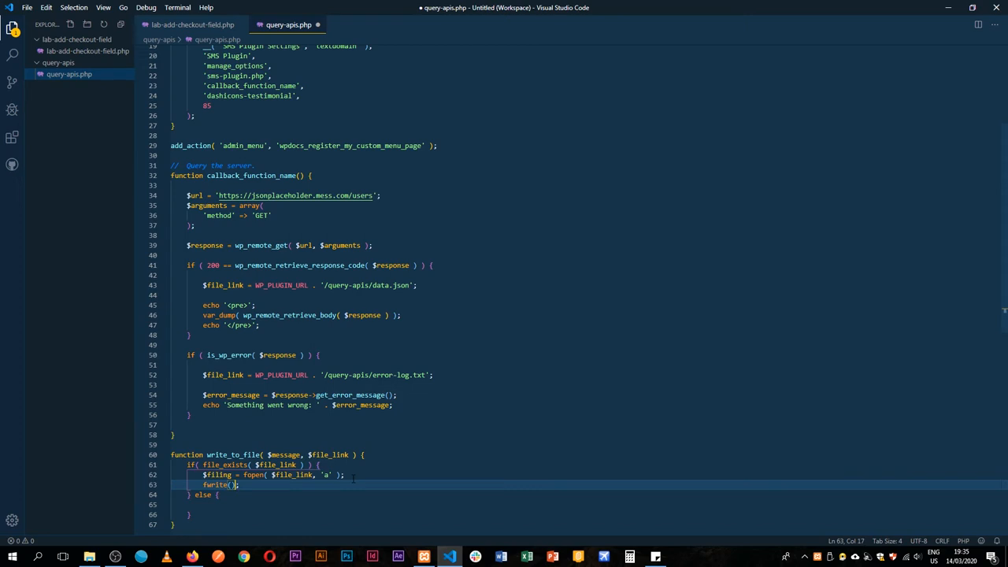
pyautogui.write('$filing,')
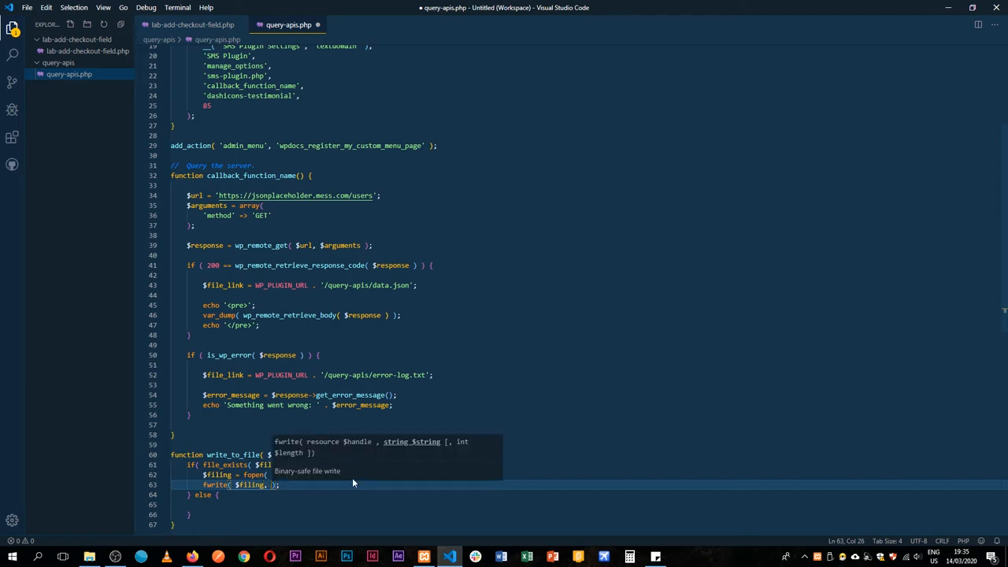
pyautogui.write('message . "')
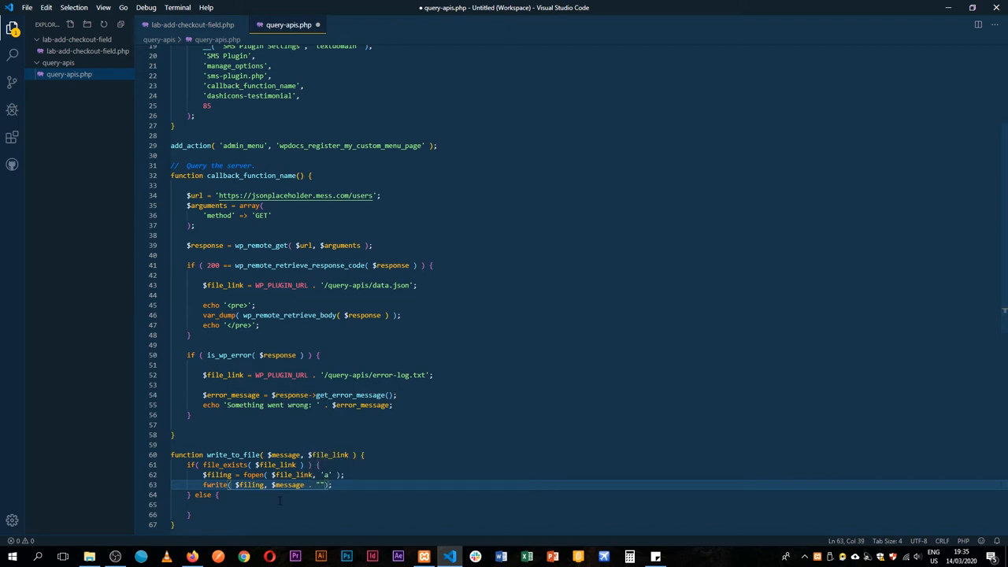
pyautogui.write('\\')
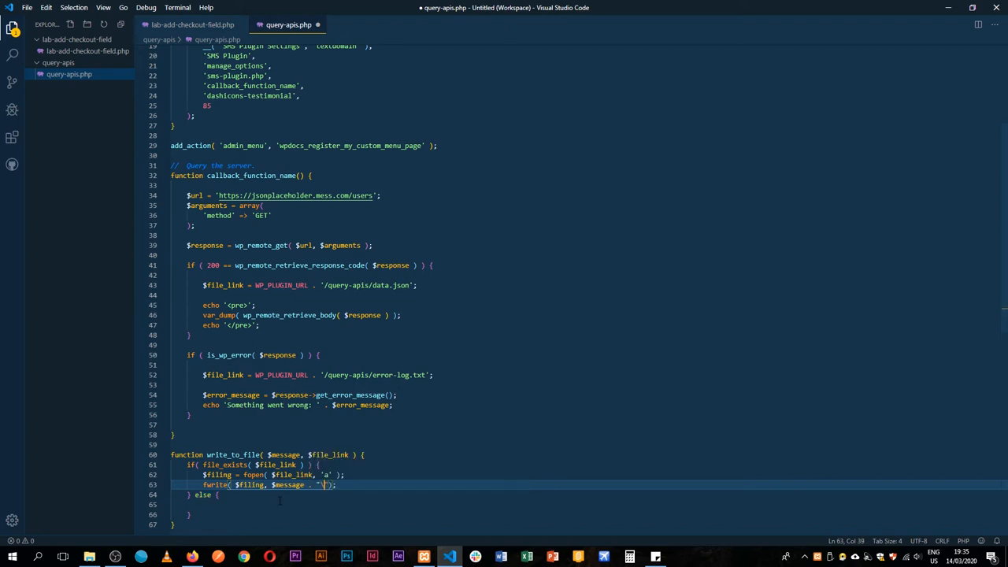
pyautogui.write('\\n')
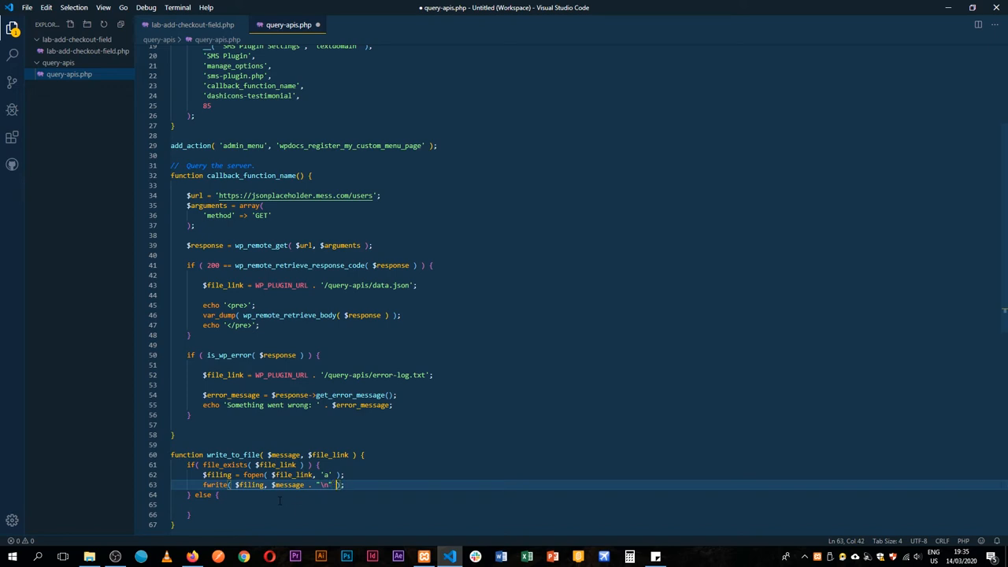
# Give the else branch fopen( $file_link, 'w' ) with its own fwrite, and save the file.
pyautogui.scroll(3)
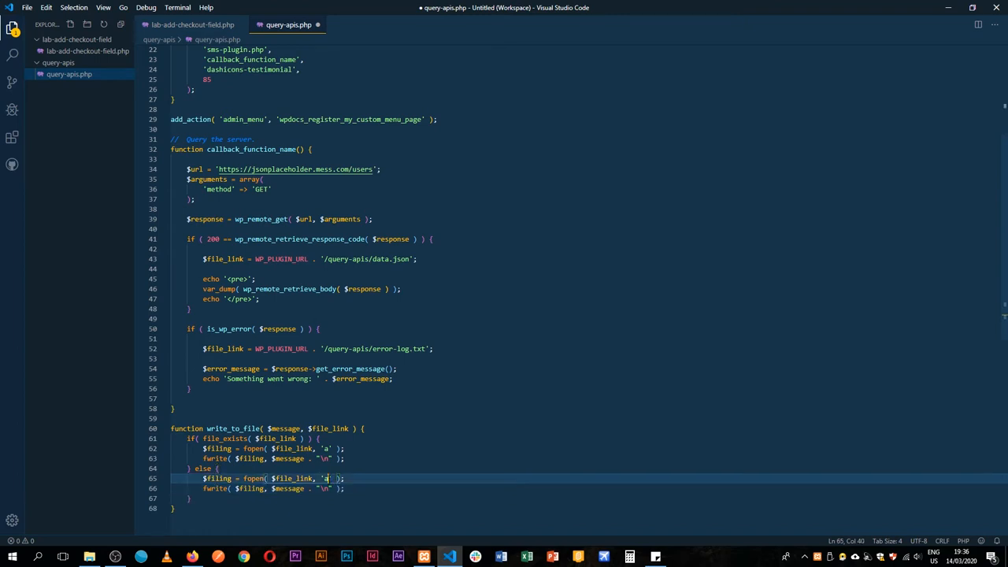
pyautogui.write('w')
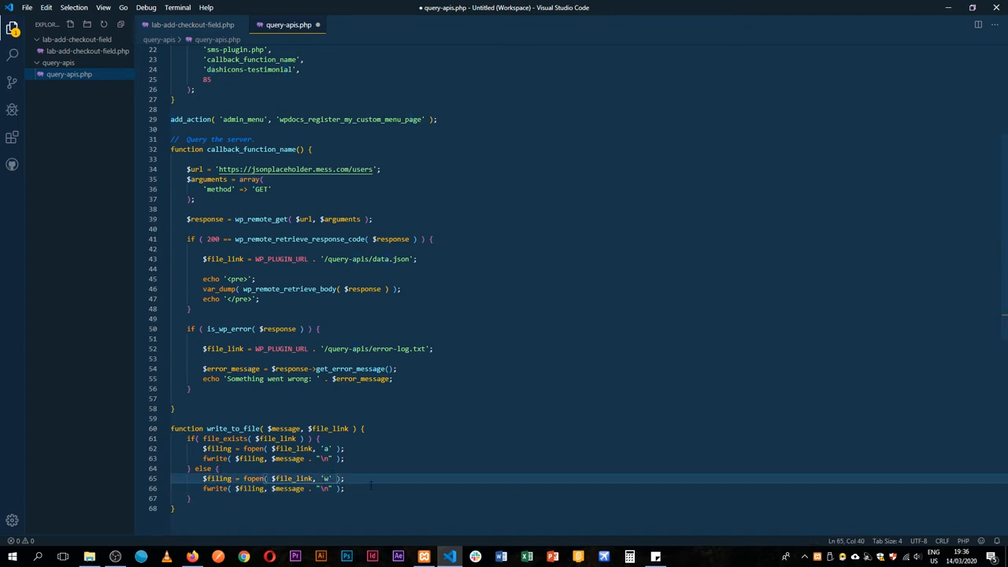
pyautogui.press('ctrl+s')
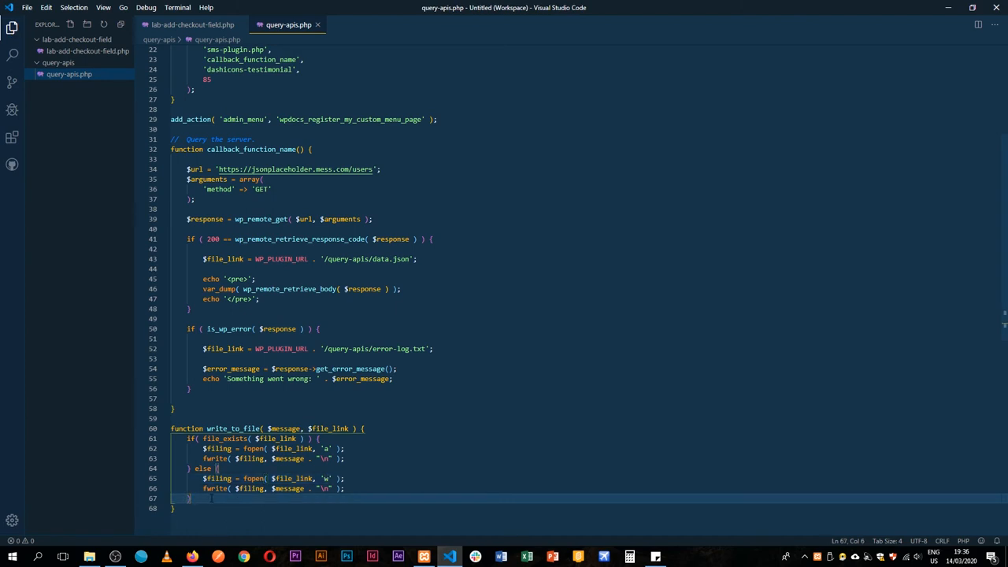
# Add fclose( $file_link ) after the if/else in write_to_file and save.
pyautogui.write('fclose();')
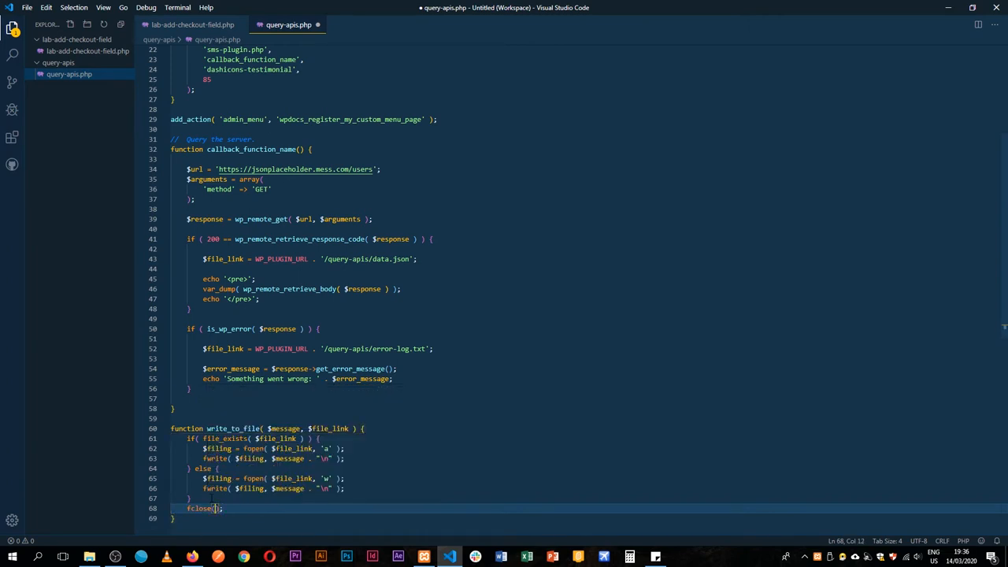
pyautogui.write('$file_link')
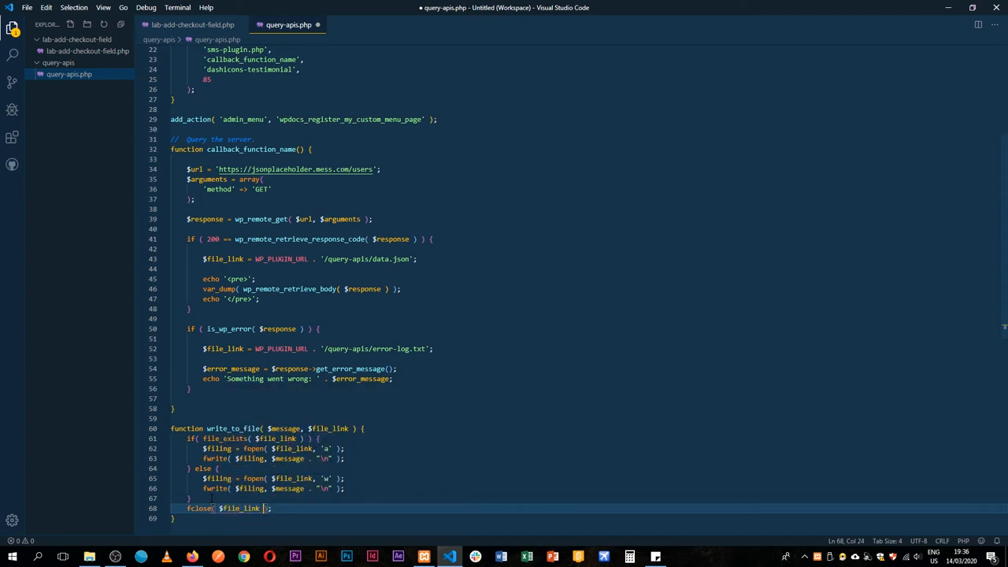
pyautogui.press('ctrl+s')
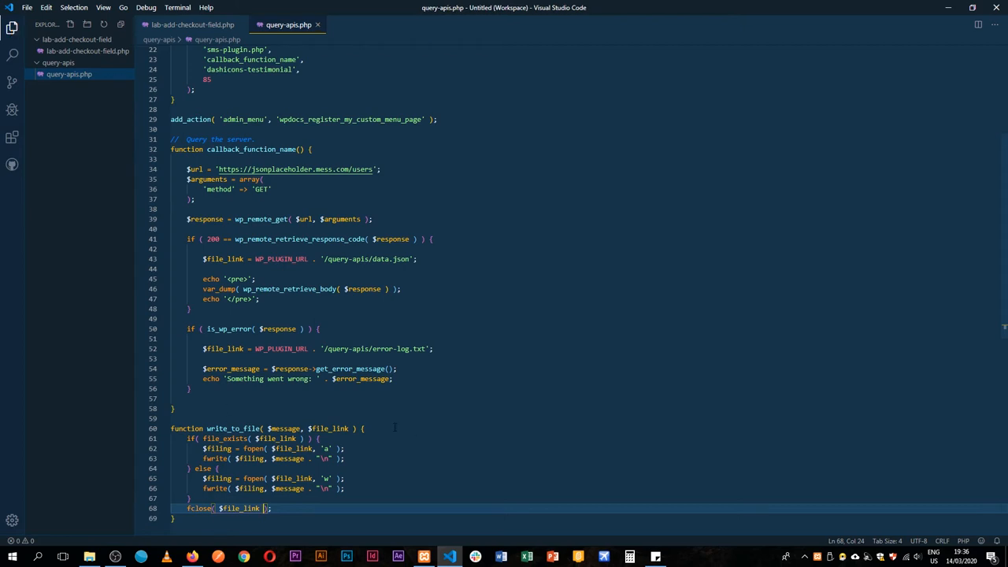
pyautogui.click(223, 348)
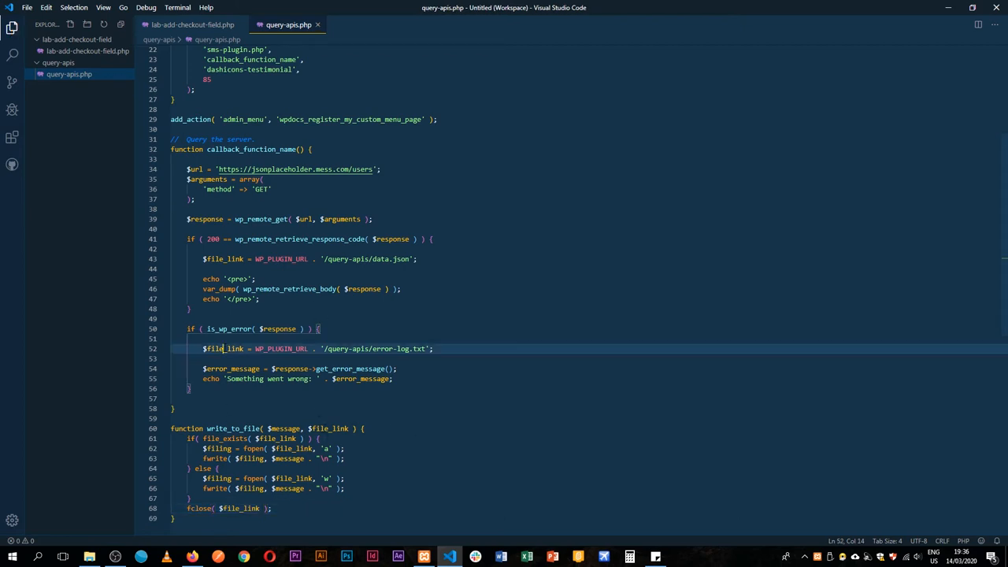
# Replace the error echo with $error_message = date( 'd m Y g:i:a' ) . ' ' . $error_message; and save.
pyautogui.doubleClick(224, 348)
pyautogui.write('$error_message = date();')
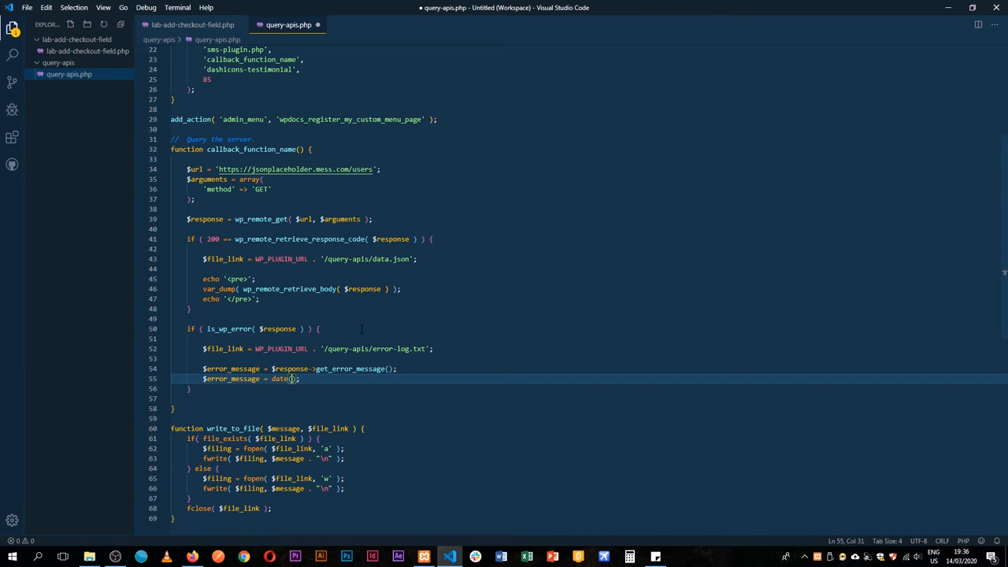
pyautogui.write("''")
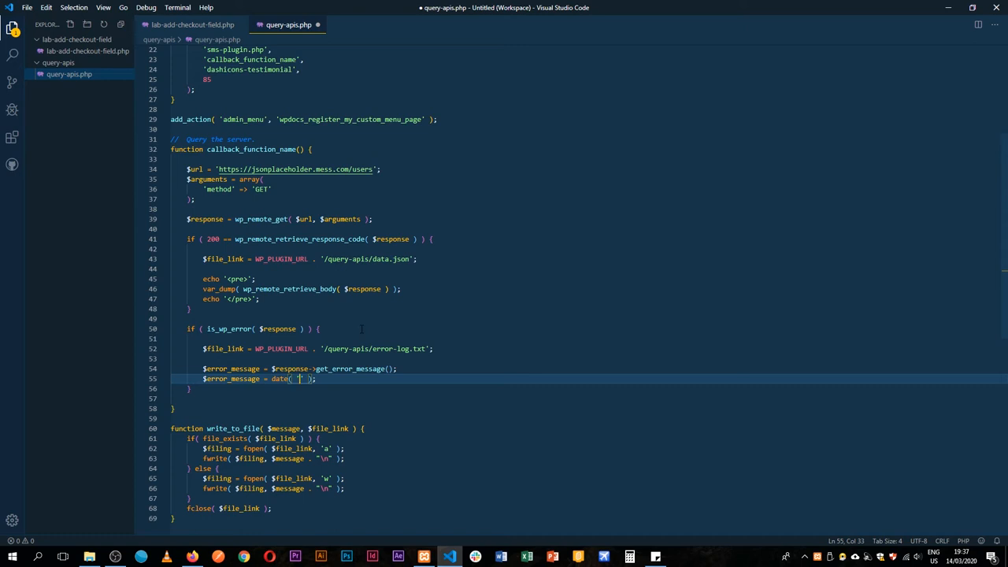
pyautogui.write('d')
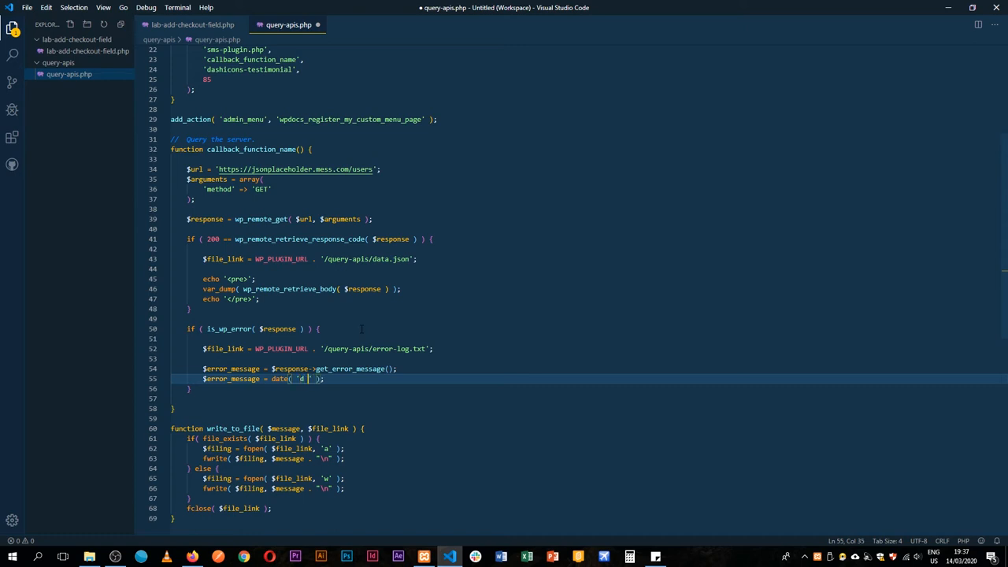
pyautogui.write('m Y')
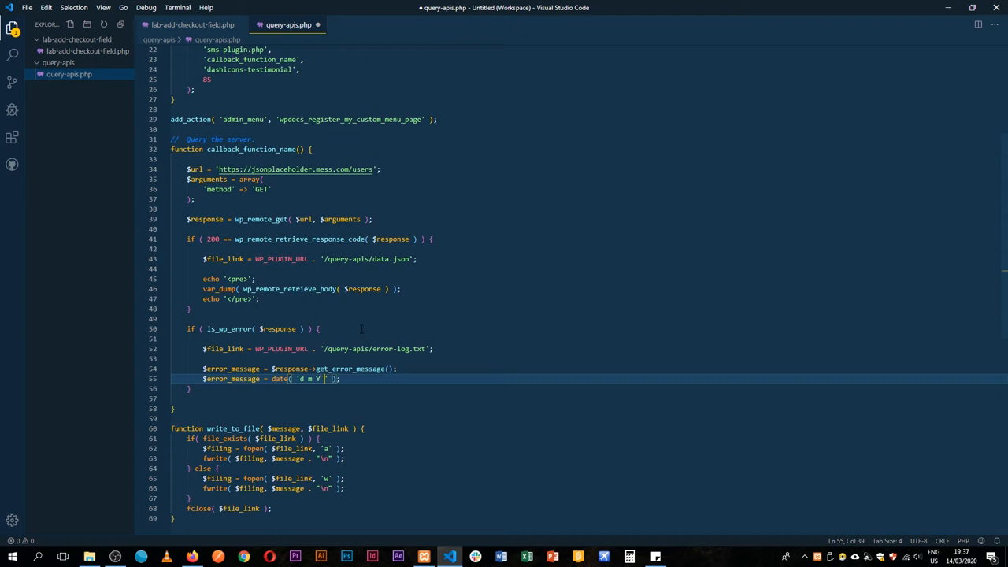
pyautogui.write('g:i')
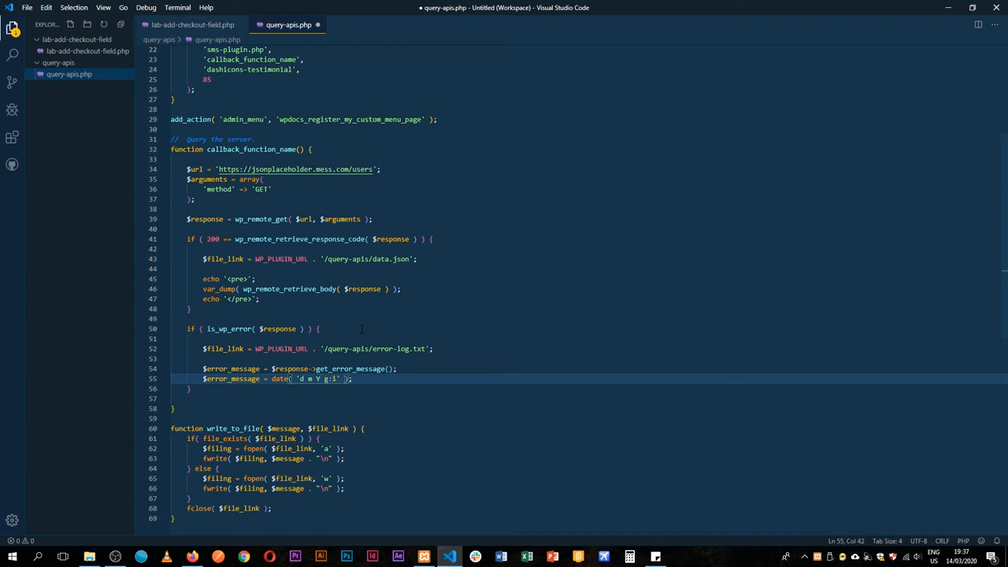
pyautogui.write(':a')
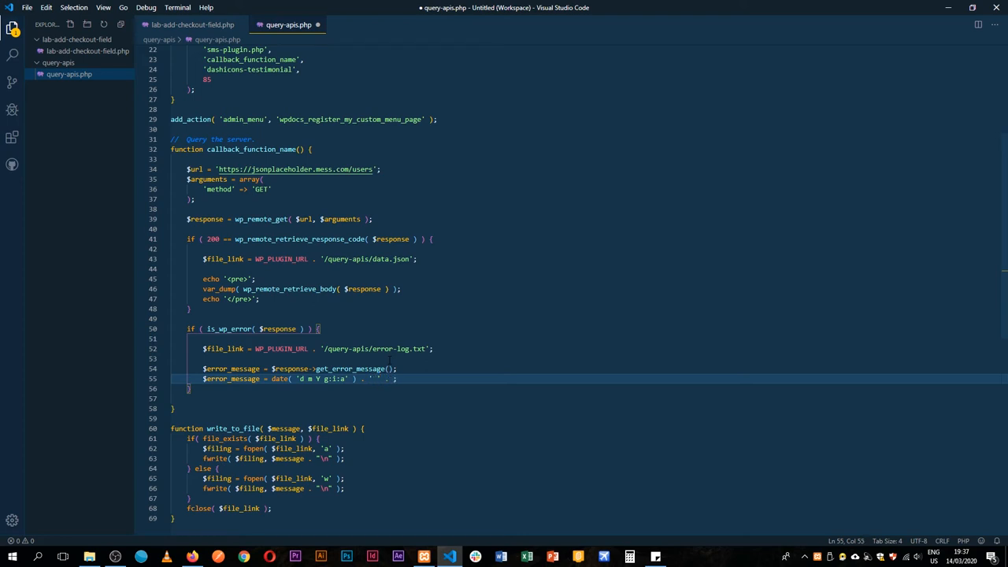
pyautogui.write('$error_message')
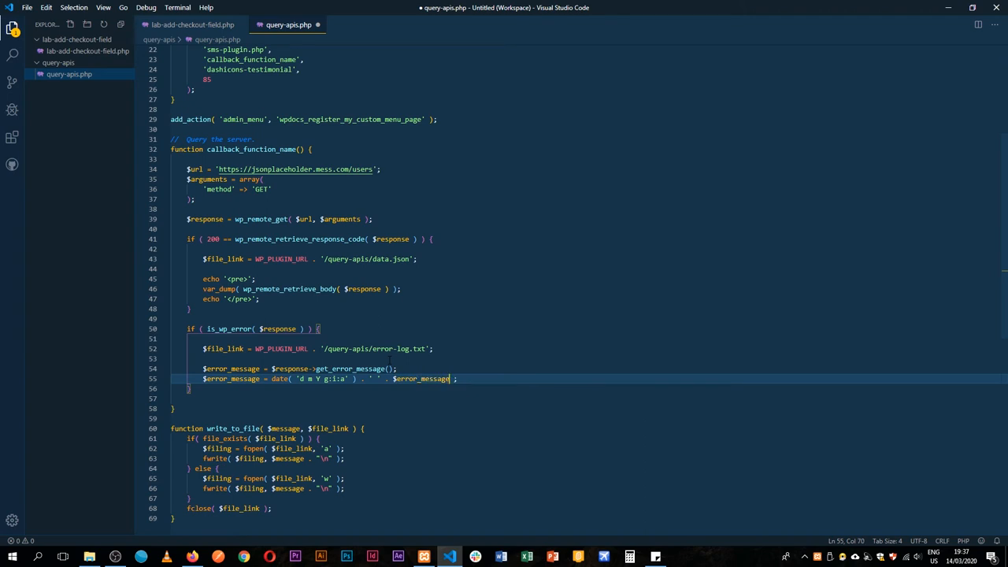
pyautogui.press('ctrl+s')
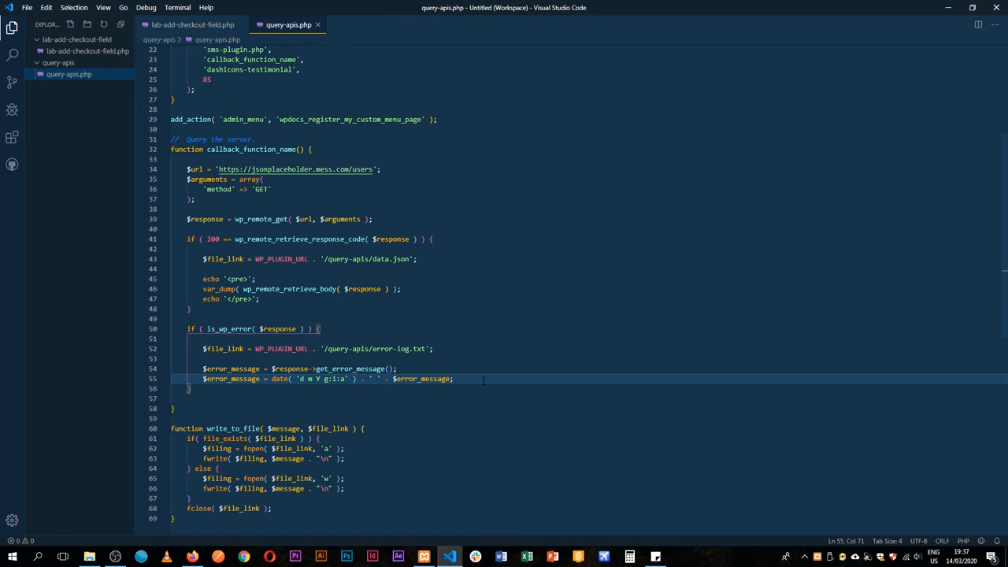
pyautogui.write('write_to_file(')
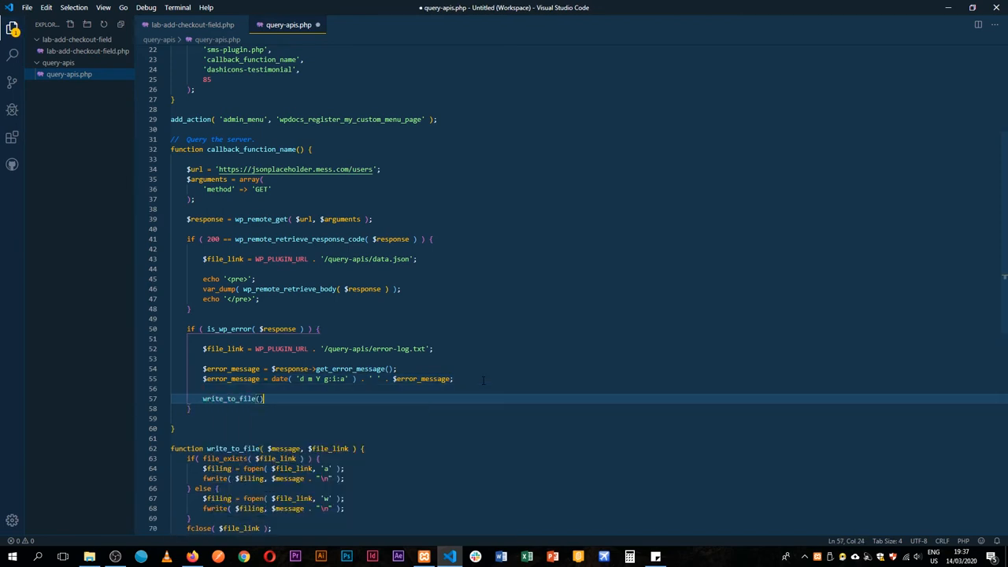
# Call write_to_file( $error_message, $file_link ); in the is_wp_error branch.
pyautogui.write(';')
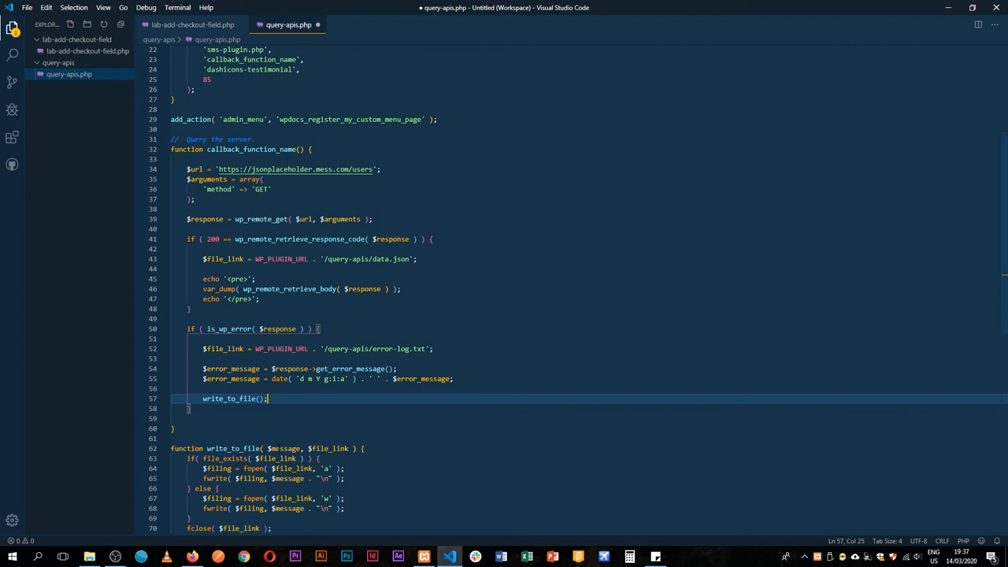
pyautogui.doubleClick(284, 448)
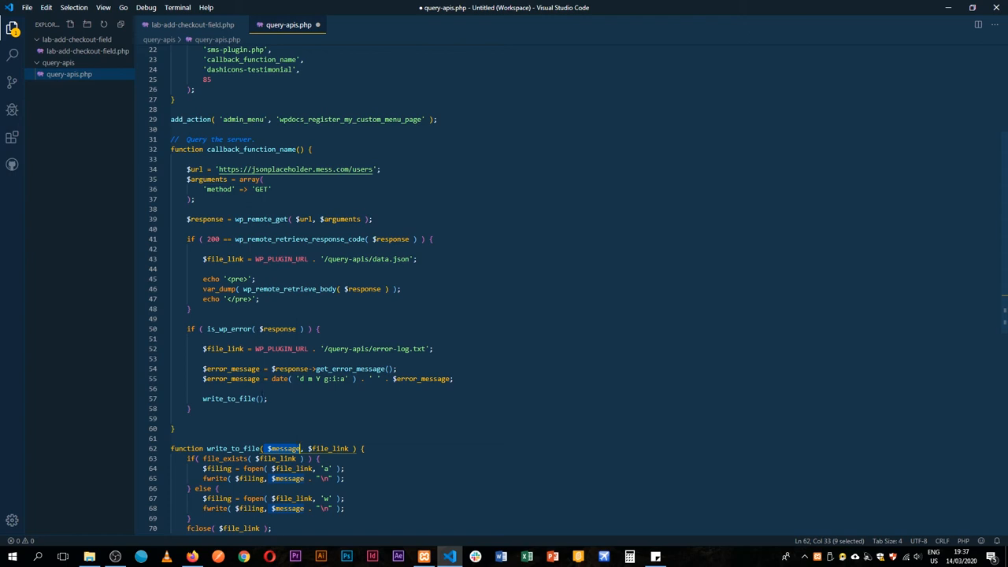
pyautogui.click(236, 397)
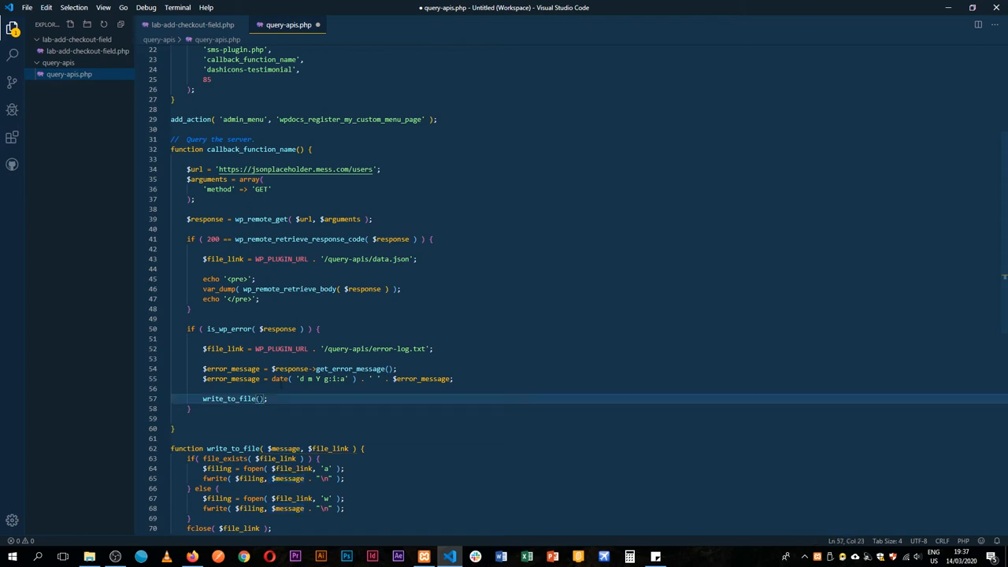
pyautogui.write('$error_message,')
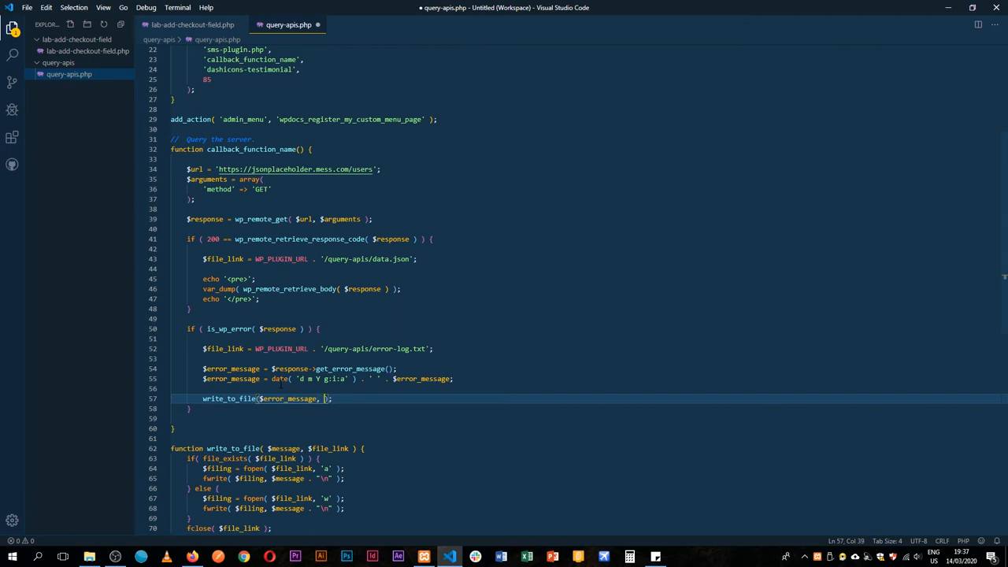
pyautogui.write('$file_link')
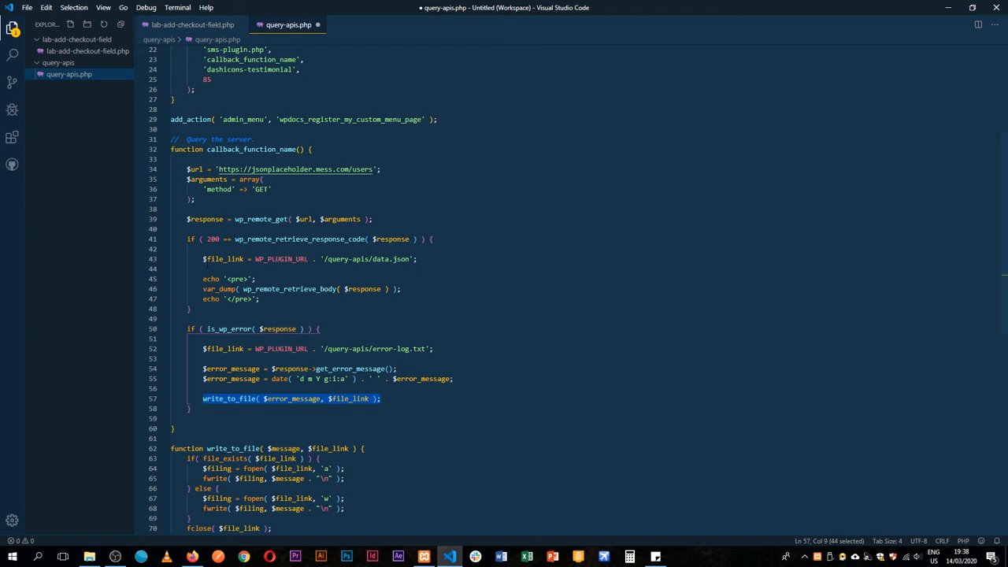
# In the 200 branch, assign wp_remote_retrieve_body to $message, pass it to write_to_file, and comment out the echoes.
pyautogui.click(260, 299)
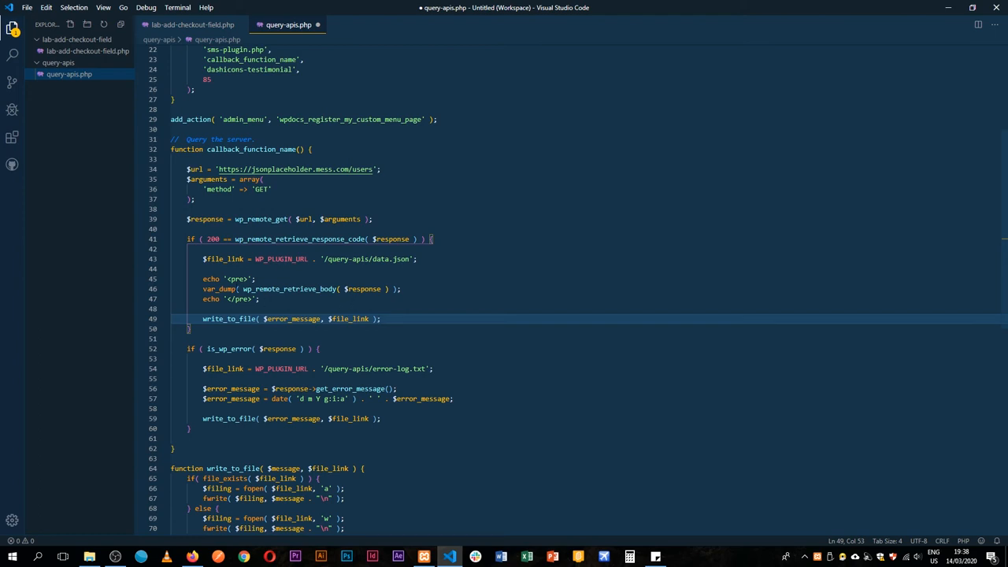
pyautogui.doubleClick(290, 318)
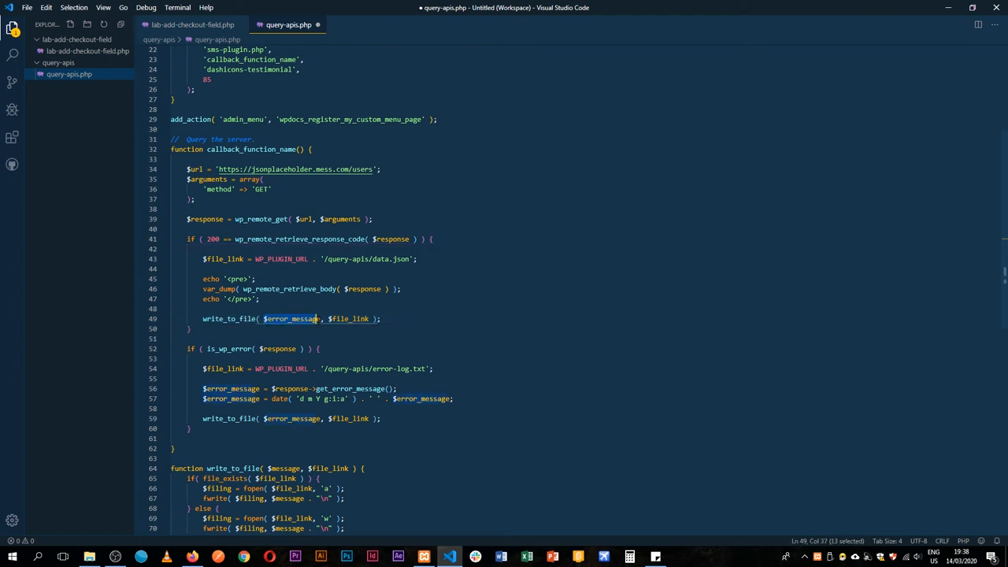
pyautogui.click(290, 318)
pyautogui.write('$message ')
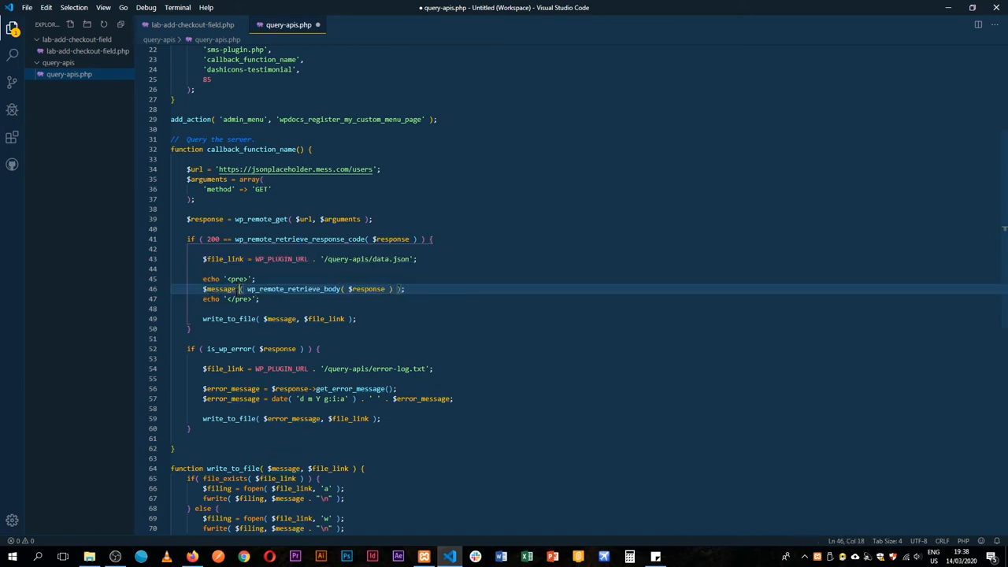
pyautogui.click(402, 290)
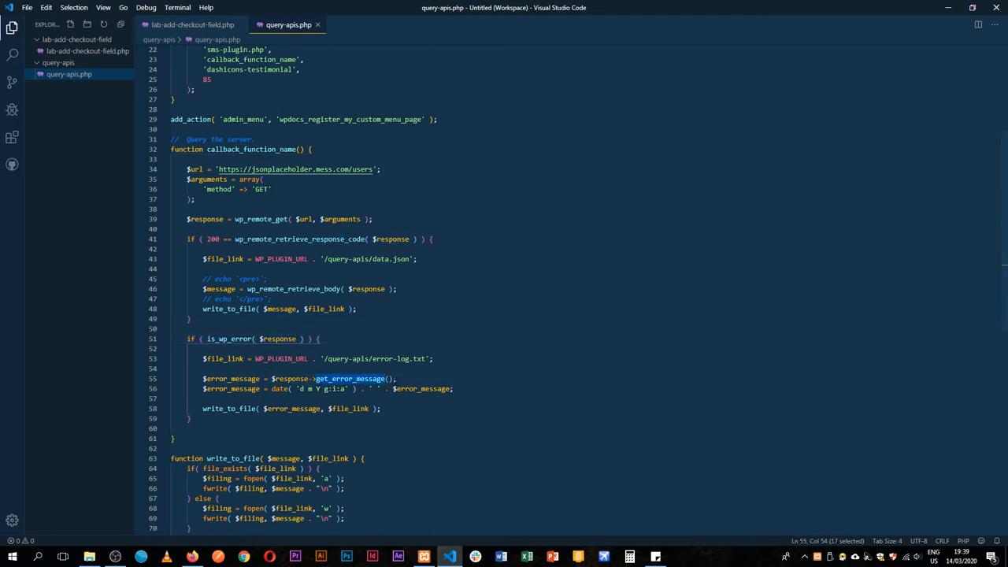
pyautogui.scroll(3)
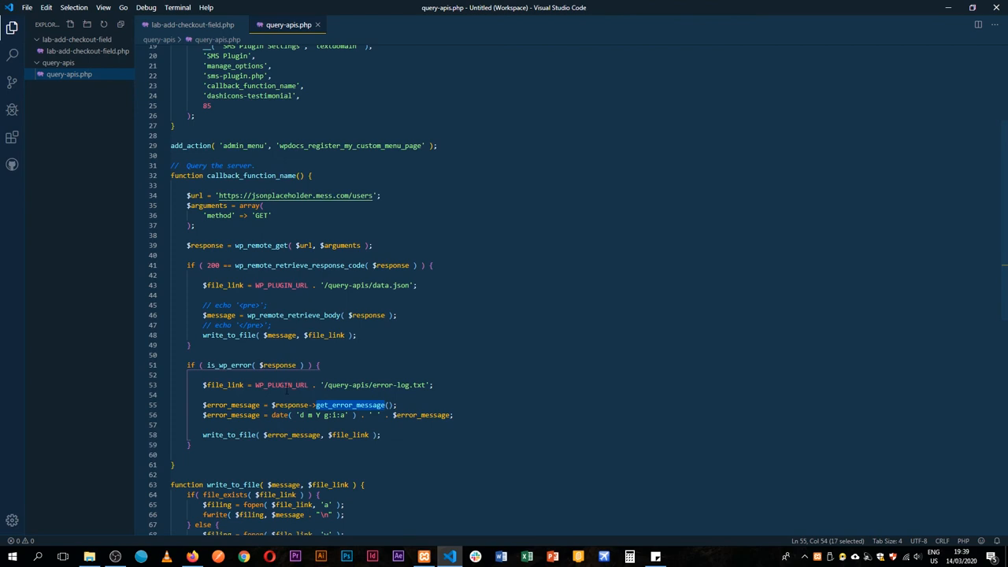
pyautogui.scroll(3)
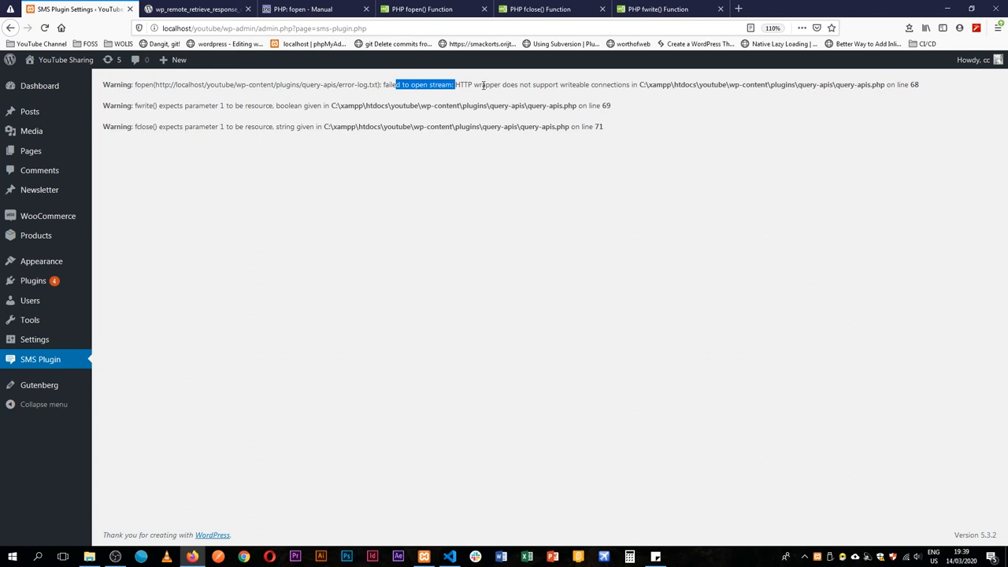
# Examine the fopen warning's failing error-log.txt URL path, then return to query-apis.php.
pyautogui.moveTo(454, 85); pyautogui.dragTo(918, 85)
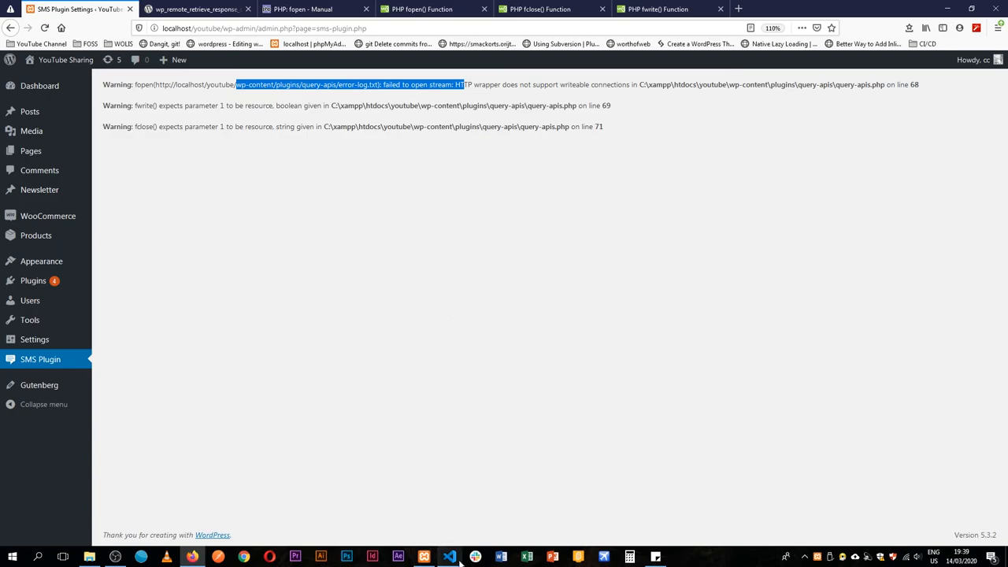
pyautogui.click(448, 558)
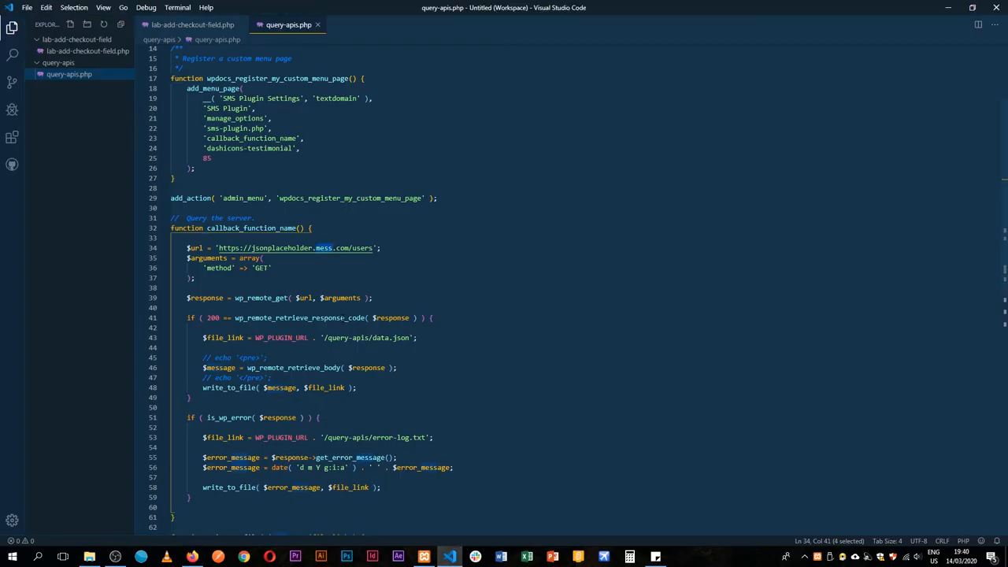
# Change WP_PLUGIN_URL to WP_PLUGIN_DIR in both $file_link assignments and save.
pyautogui.click(280, 337)
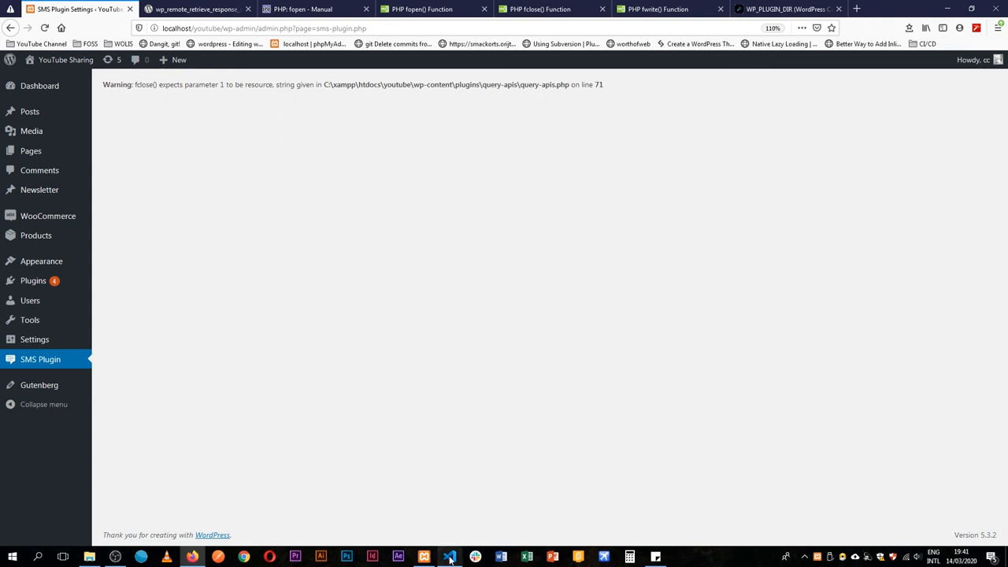
# Check the remaining fclose warning on line 71, then return to the plugin code.
pyautogui.click(448, 558)
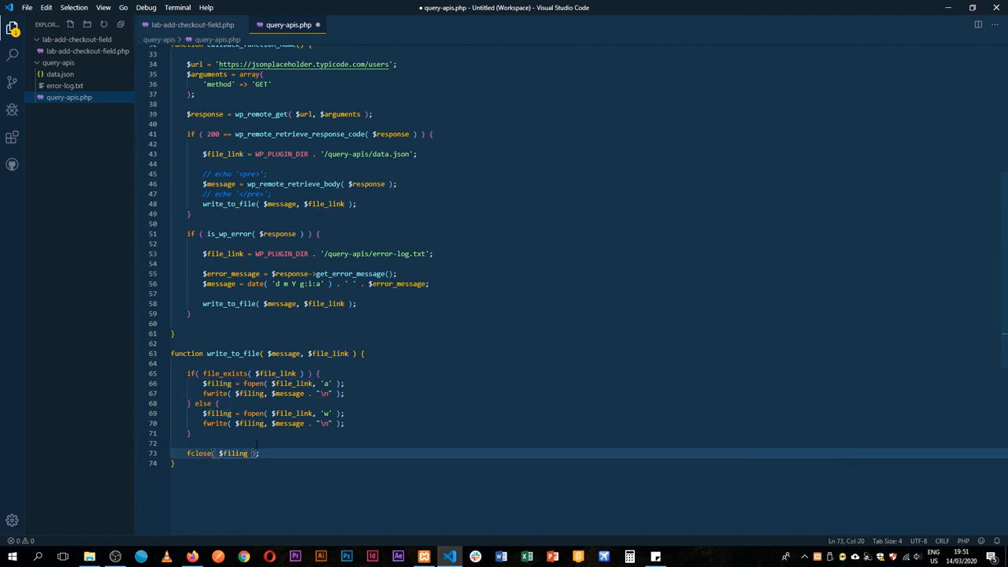
# Change fclose( $file_link ) to fclose( $filing ) and save.
pyautogui.press('ctrl+s')
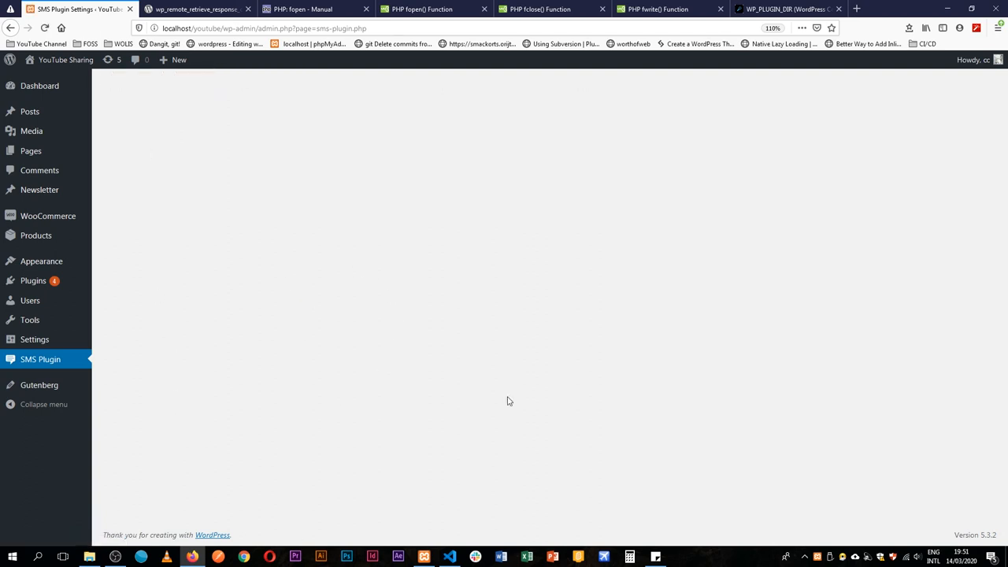
# Inspect data.json filled with the fetched user records, then return to query-apis.php.
pyautogui.click(450, 557)
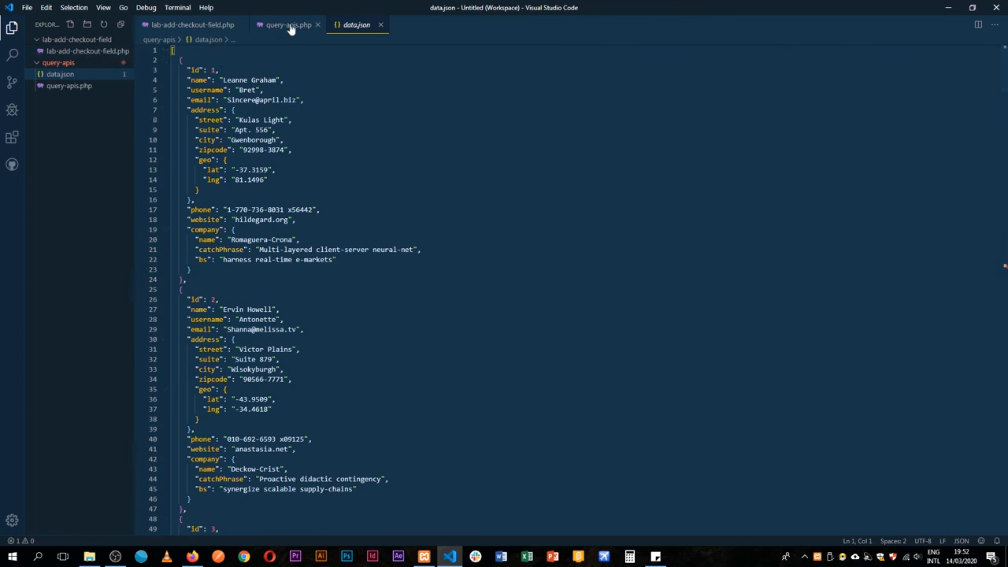
pyautogui.click(288, 25)
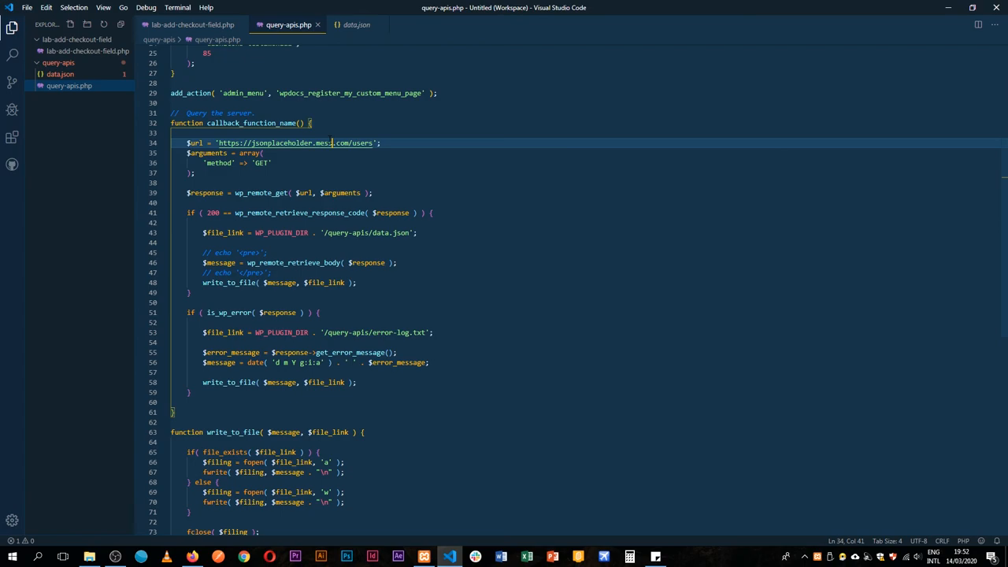
# Reload the plugin page in the browser so the broken jsonplaceholder request fails.
pyautogui.click(140, 557)
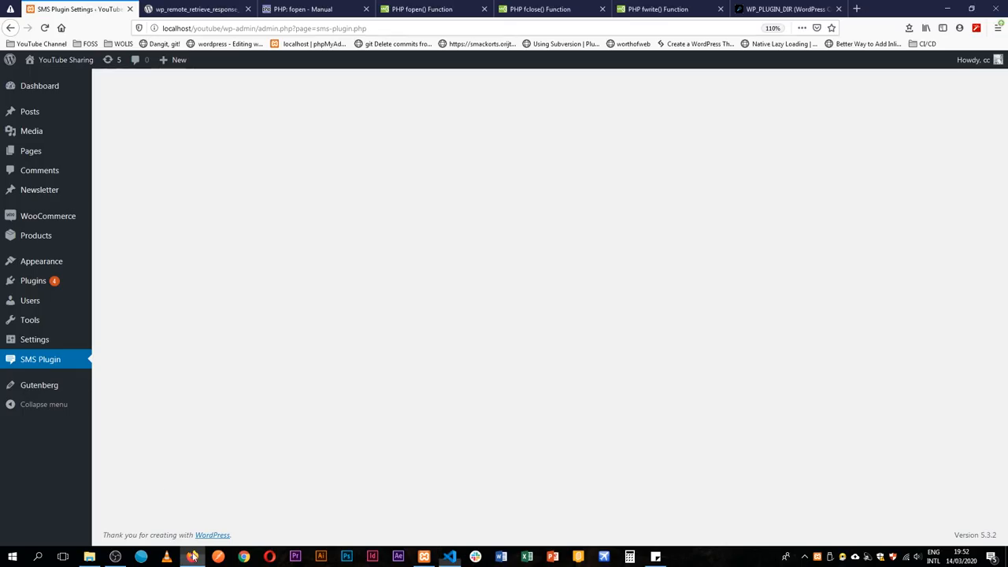
pyautogui.click(449, 556)
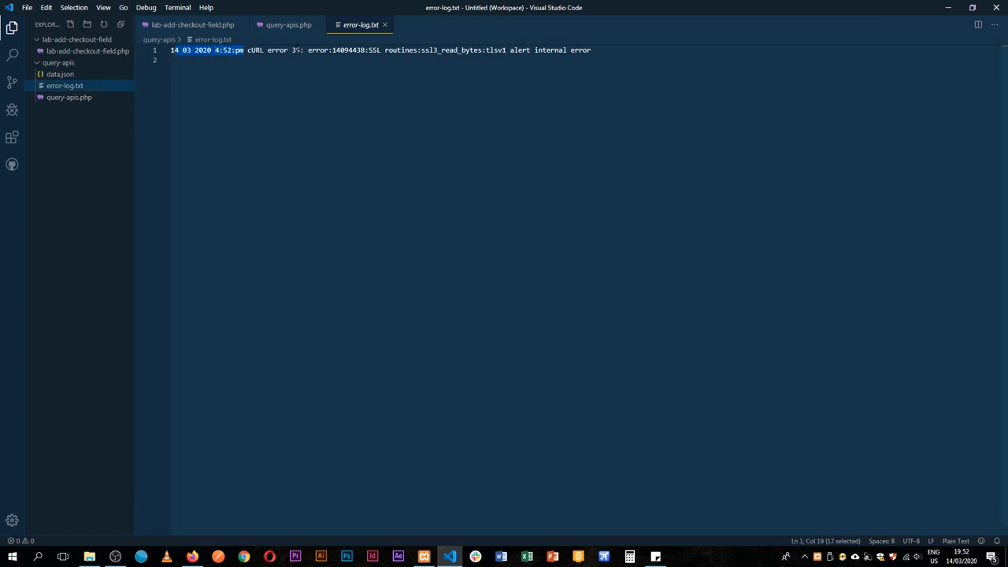
# Highlight the dated cURL error 35 SSL entry in error-log.txt, then return to query-apis.php.
pyautogui.moveTo(245, 49); pyautogui.dragTo(480, 49)
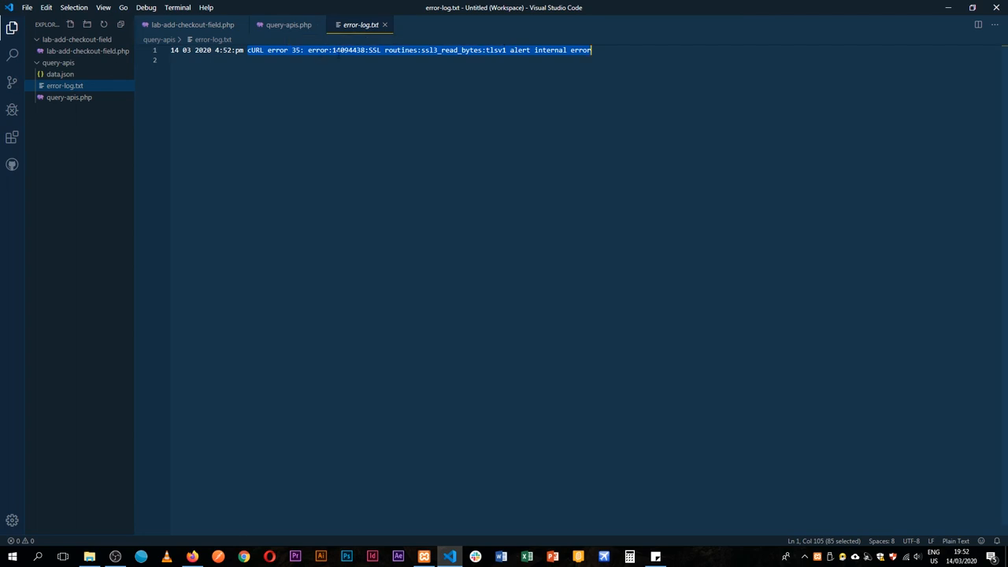
pyautogui.click(288, 25)
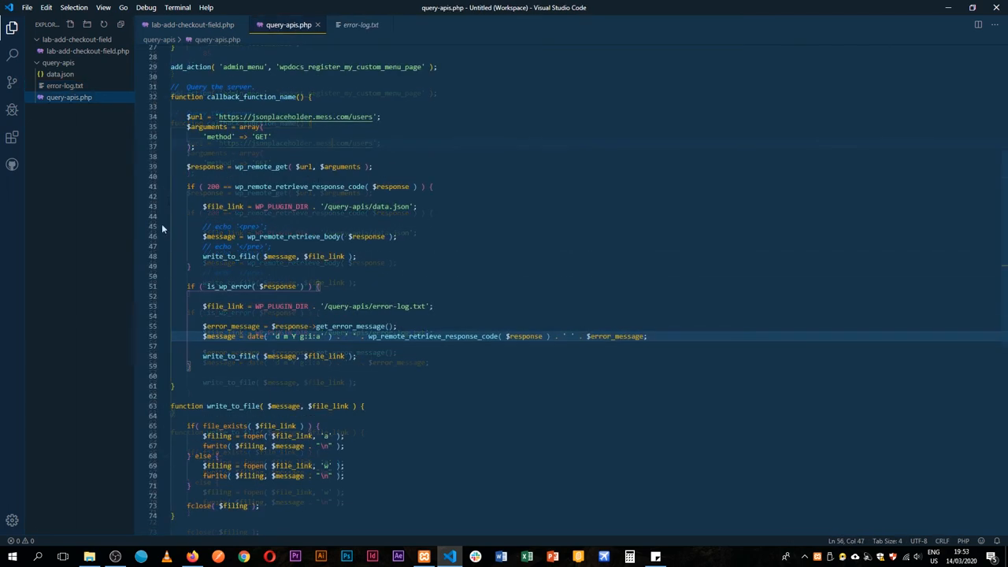
# Make the error branch run when the response code isn't 200 or is_wp_error, and include the code in $message.
pyautogui.moveTo(433, 186); pyautogui.dragTo(209, 266)
pyautogui.write(' 200 !== wp_remote_retrieve_response_code( $response ) ||')
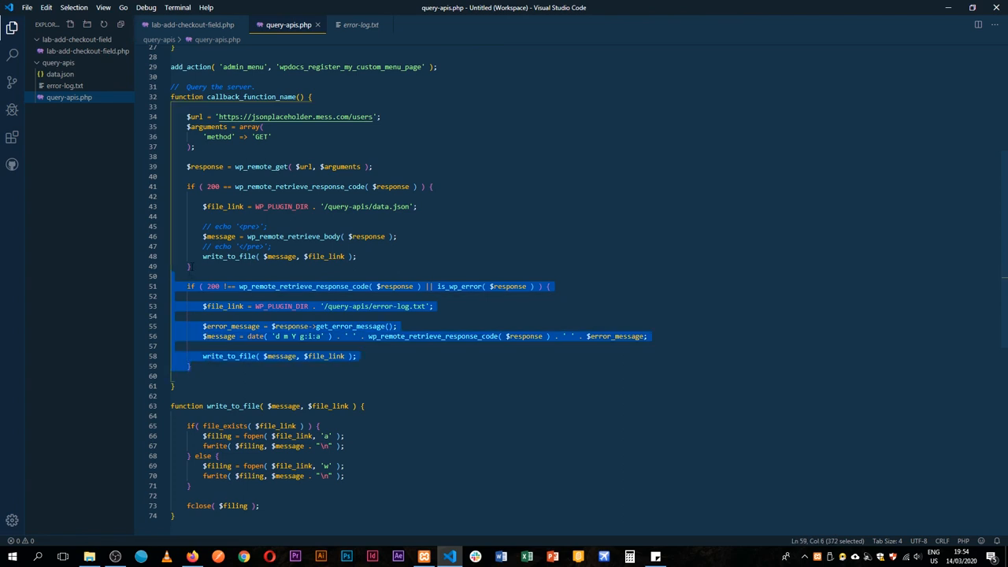
pyautogui.click(343, 305)
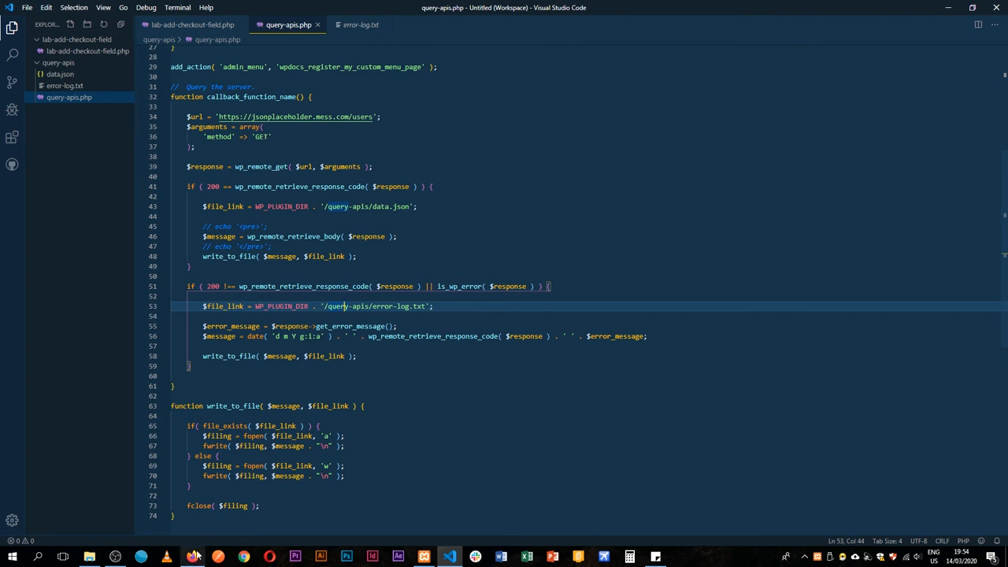
pyautogui.scroll(3)
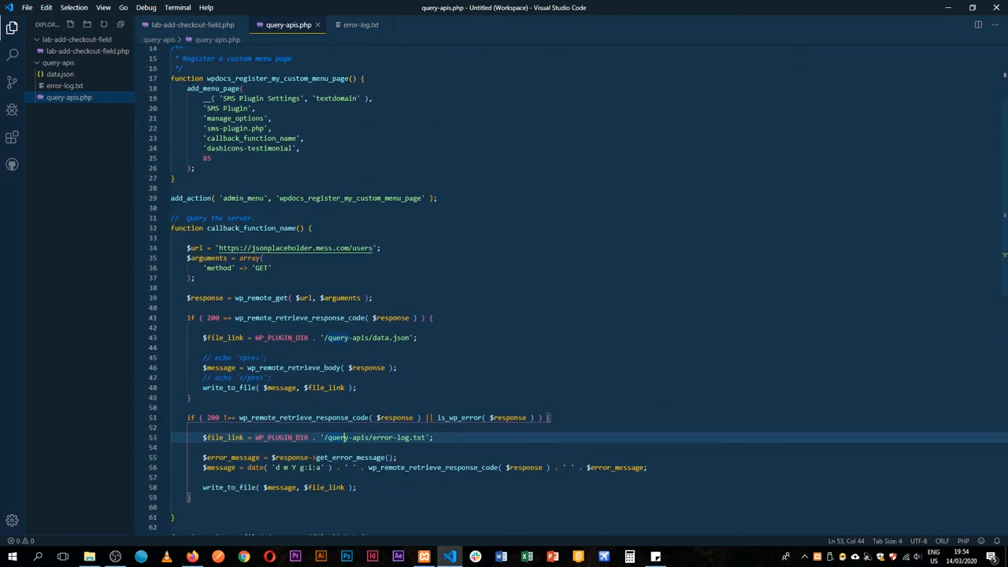
pyautogui.scroll(-3)
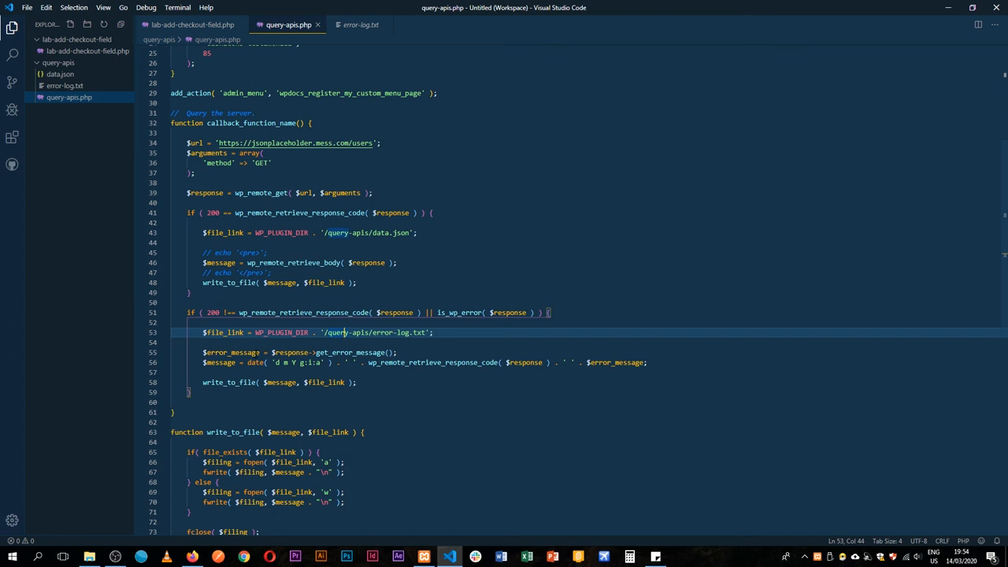
pyautogui.scroll(-3)
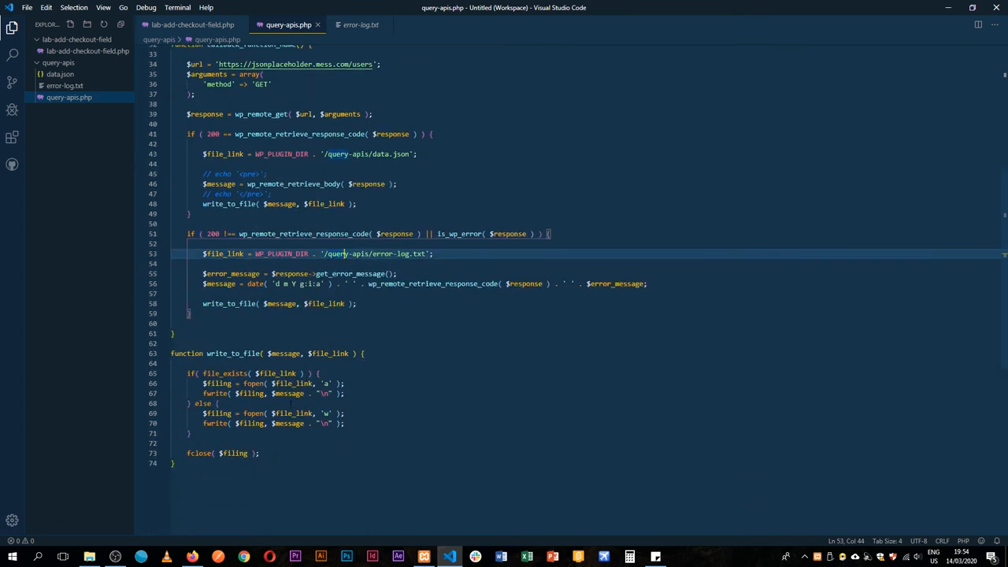
pyautogui.moveTo(252, 382)
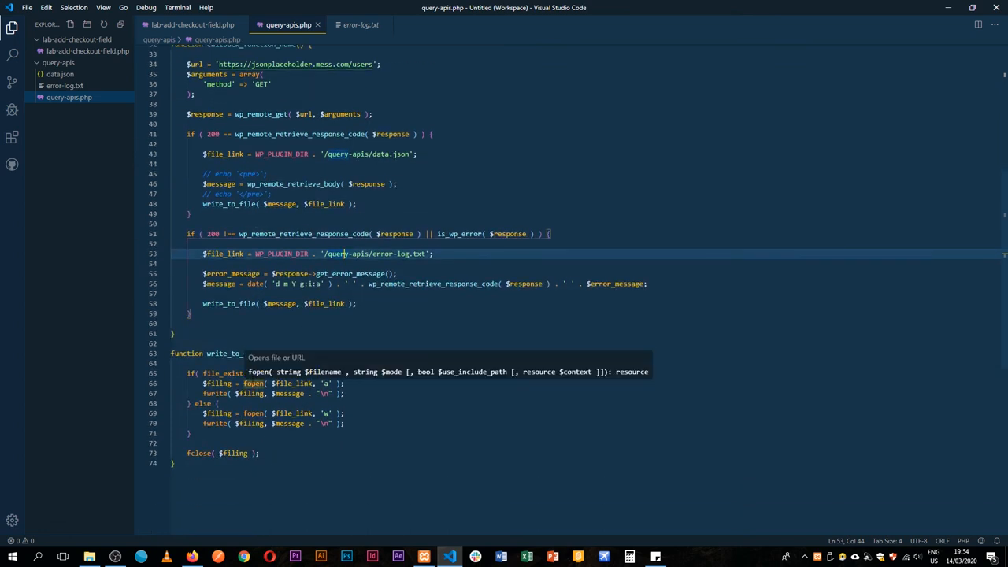